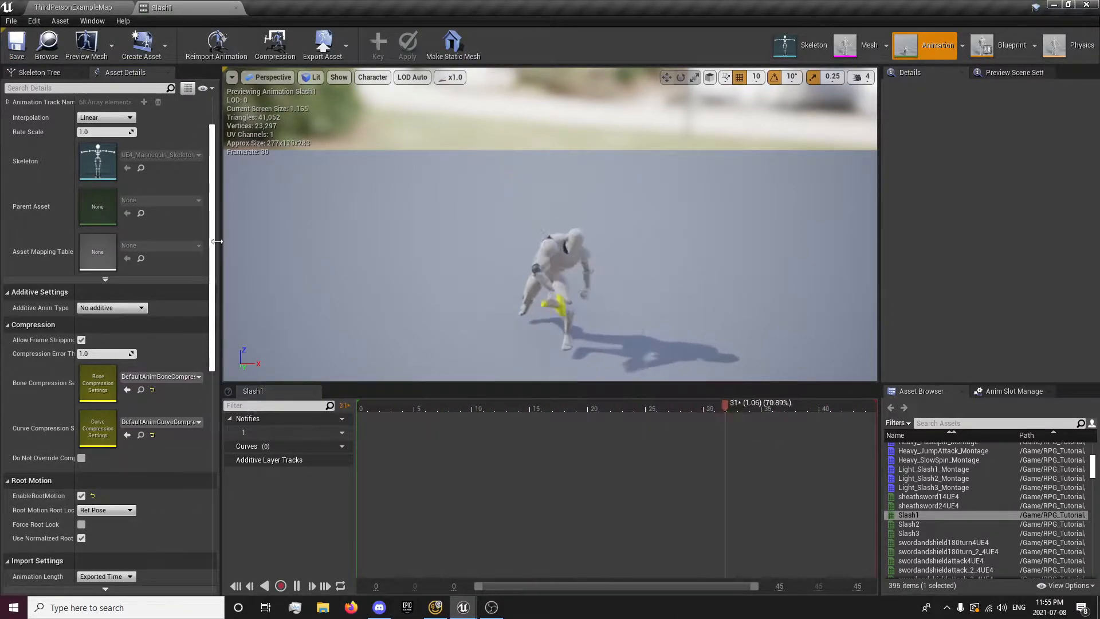
Step: Return to ThirdPersonExampleMap and play-test the sword slash, then stop the session
left_click(38, 72)
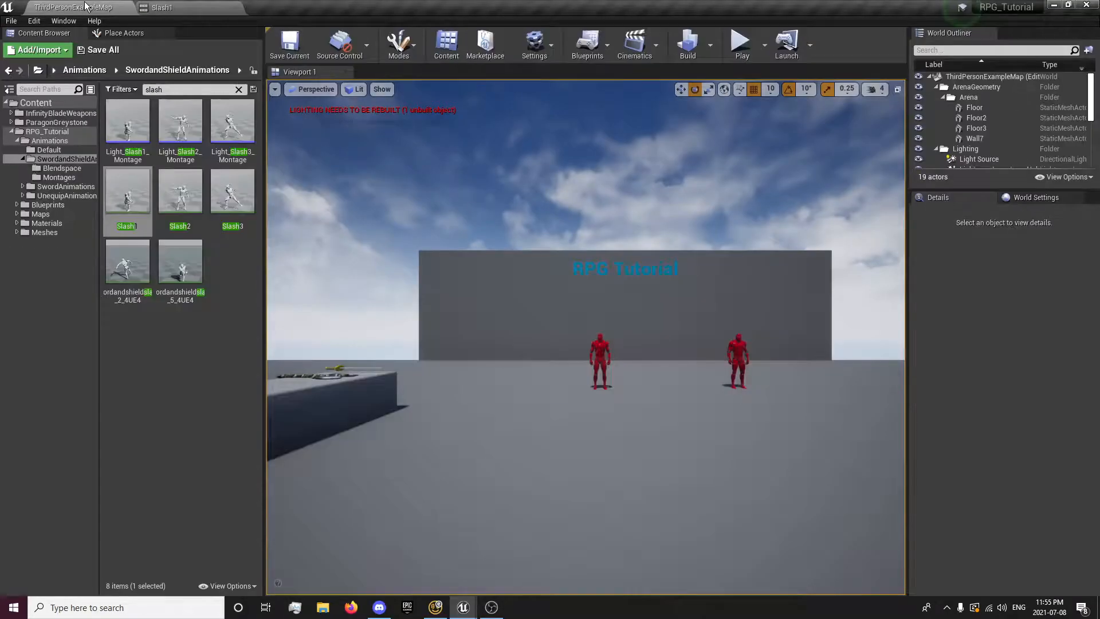
left_click(741, 42)
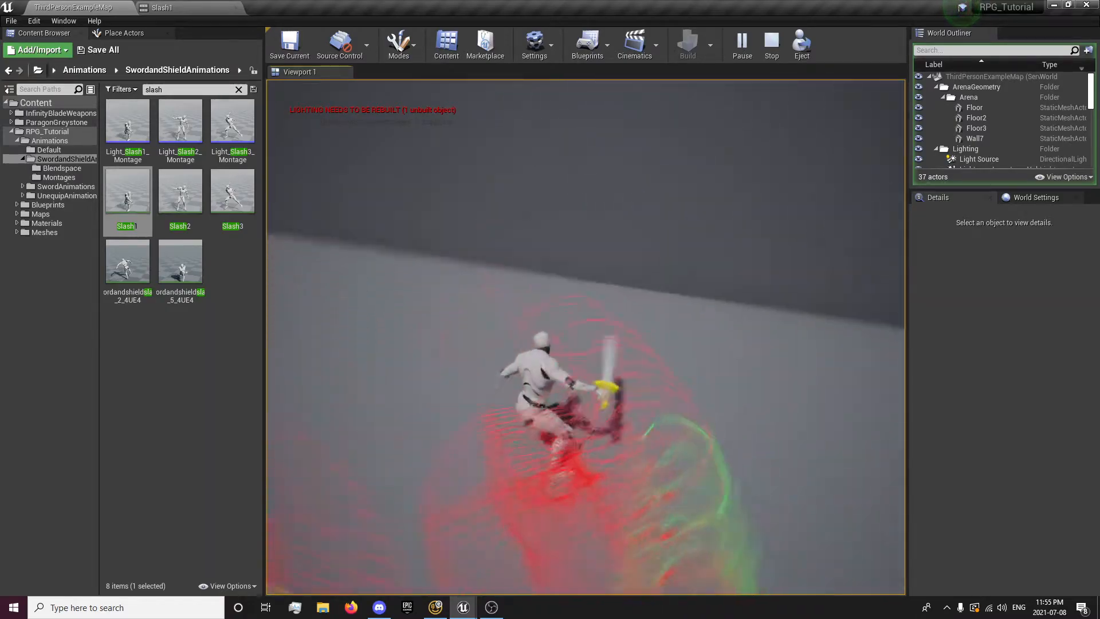
left_click(771, 43)
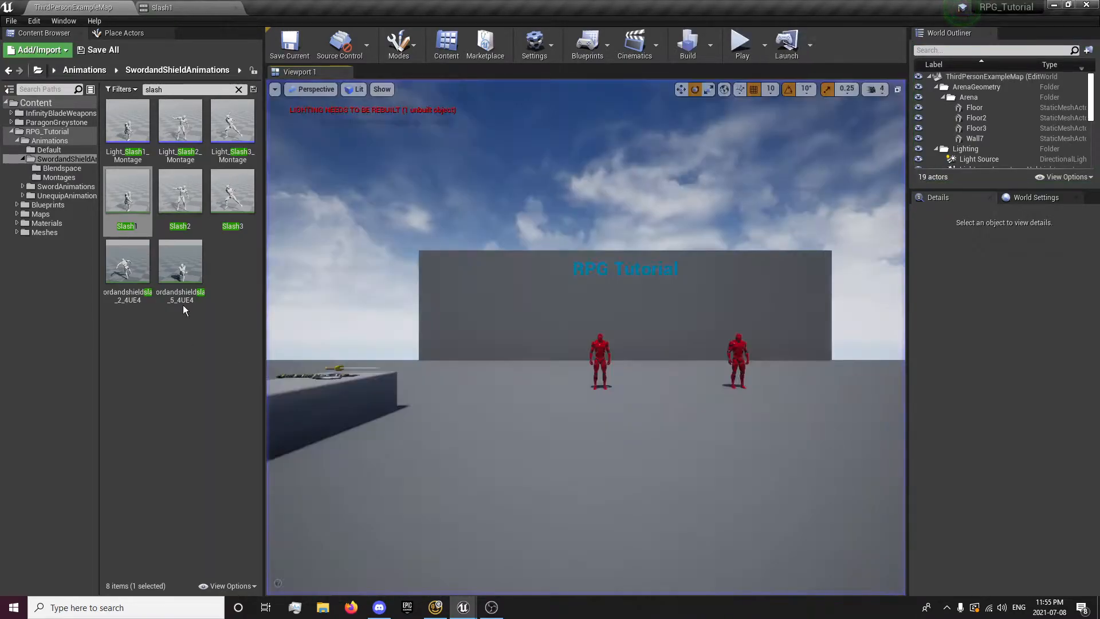
double_click(127, 191)
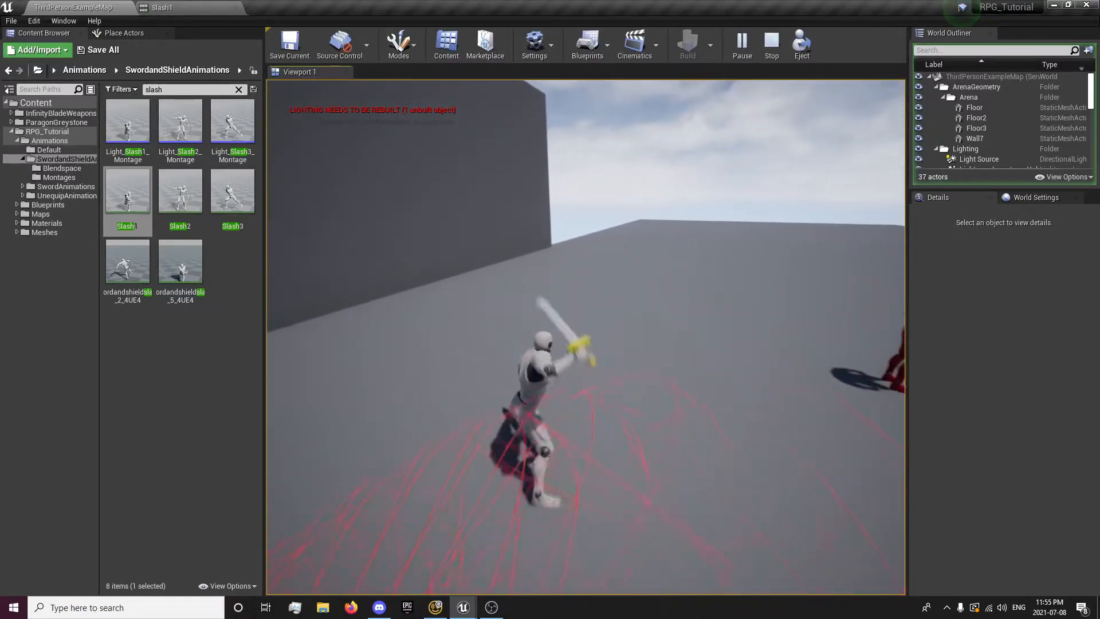
left_click(769, 42)
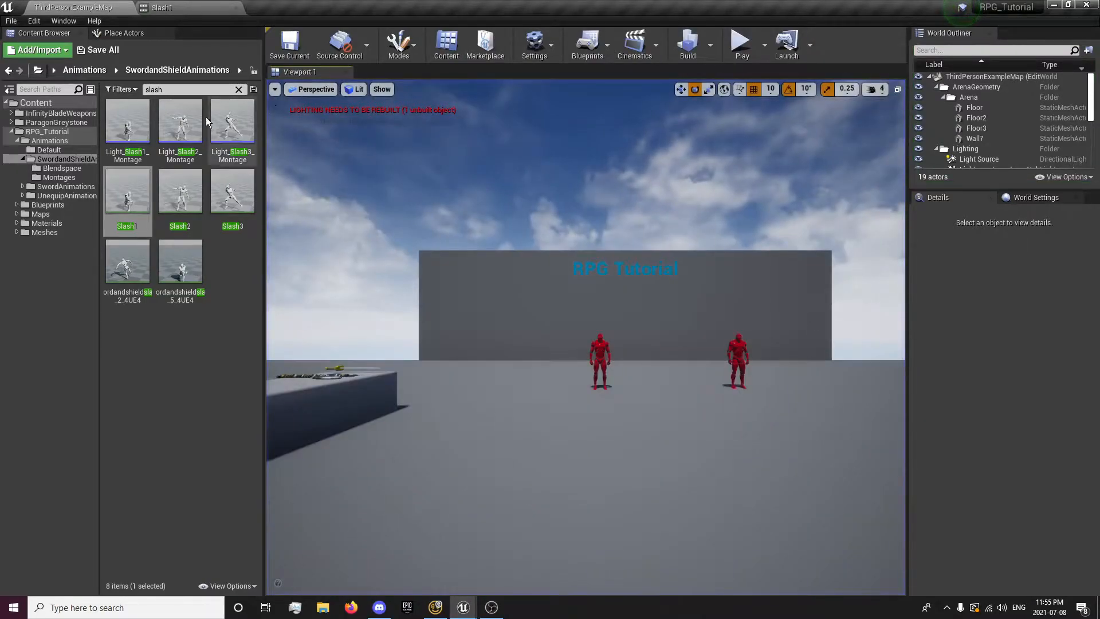
mouse_move(180, 122)
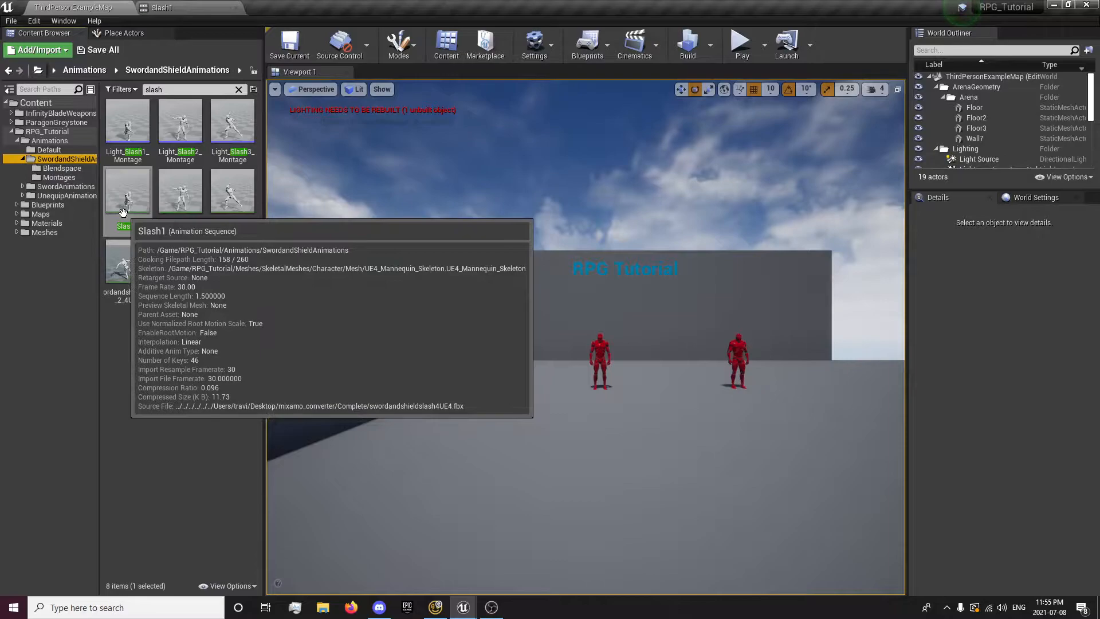
double_click(126, 189)
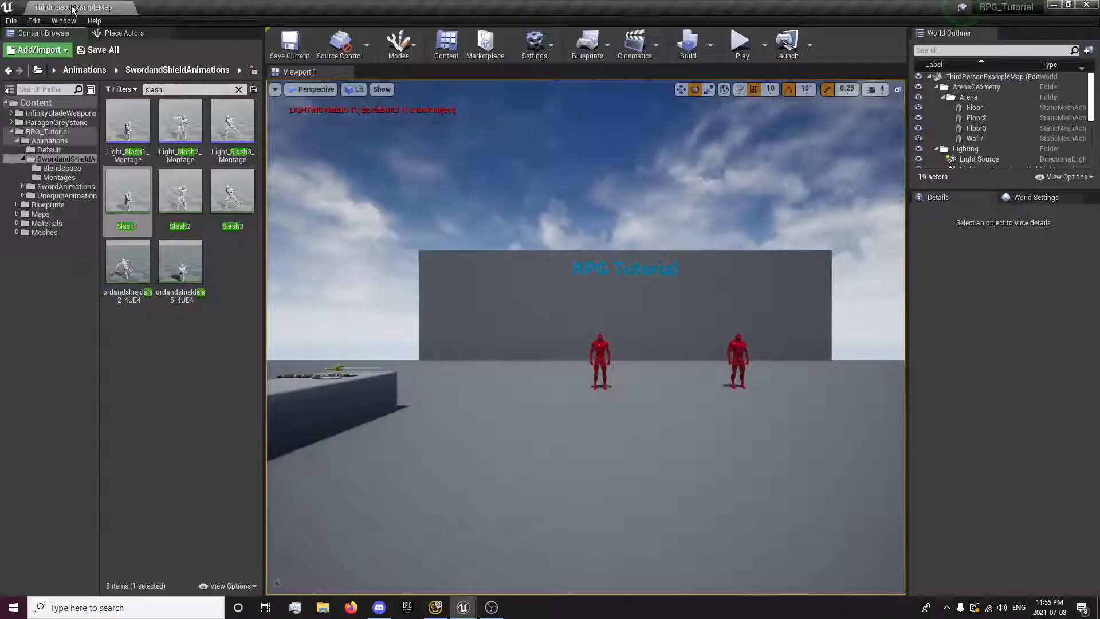
Step: Open Light_Slash1_Montage and show its slot track's Slot name choices
double_click(127, 119)
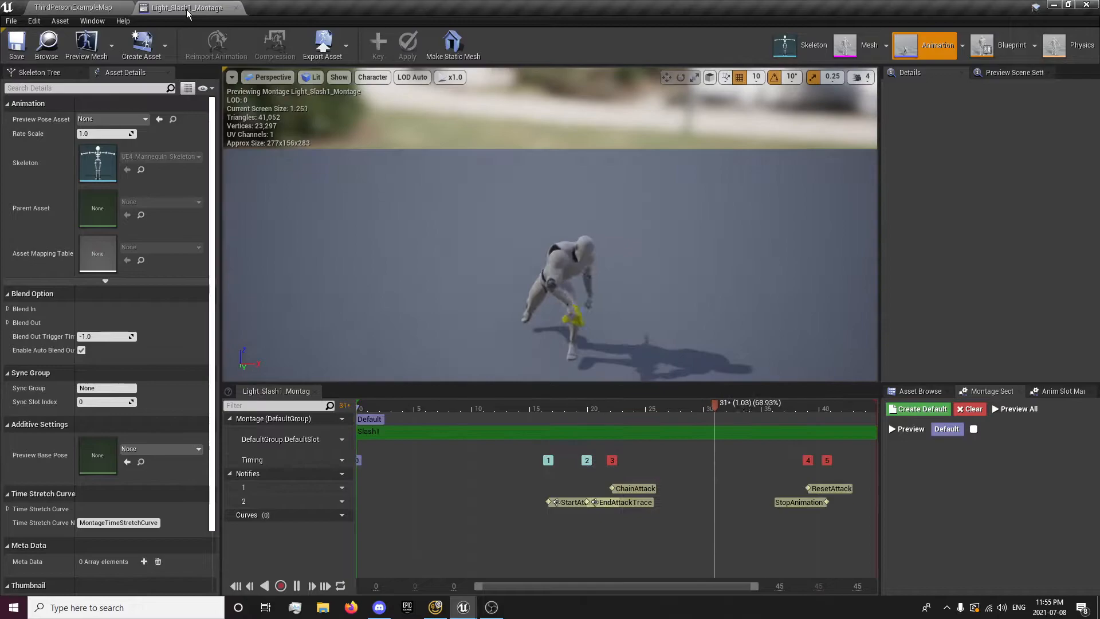
left_click(341, 438)
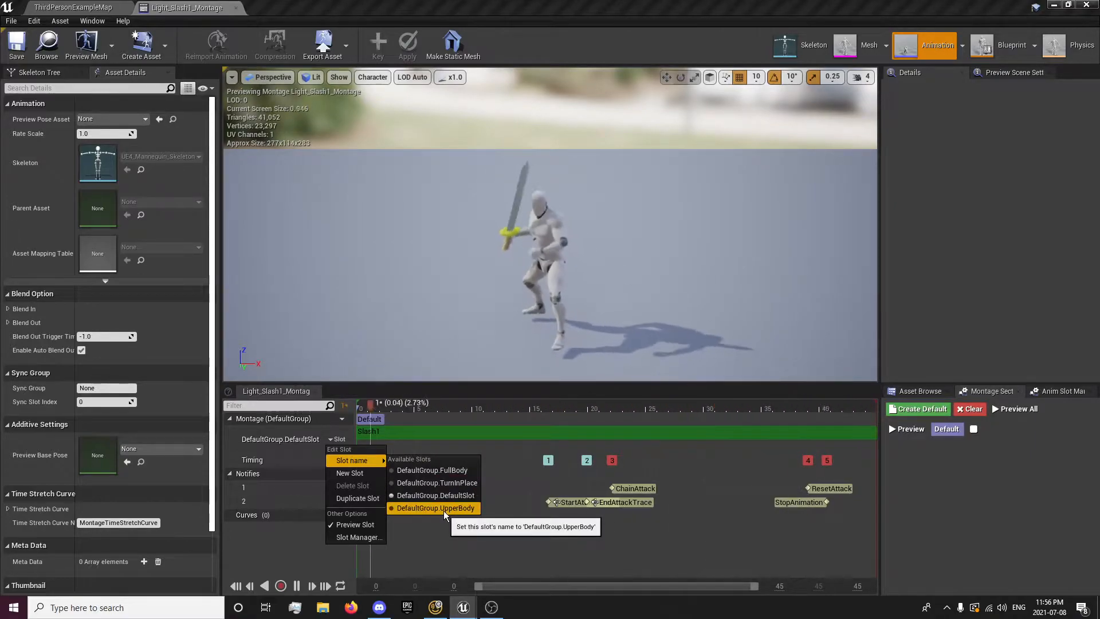
mouse_move(437, 494)
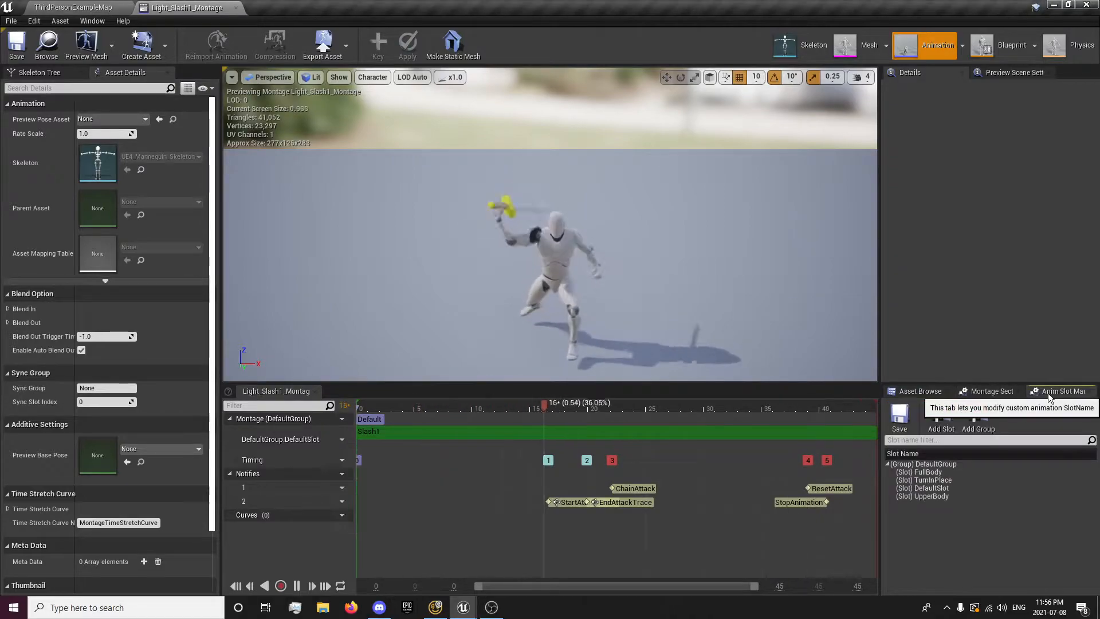
Step: Add an UpperBodySlot slot under DefaultGroup, then select the UpperBody slot
left_click(923, 463)
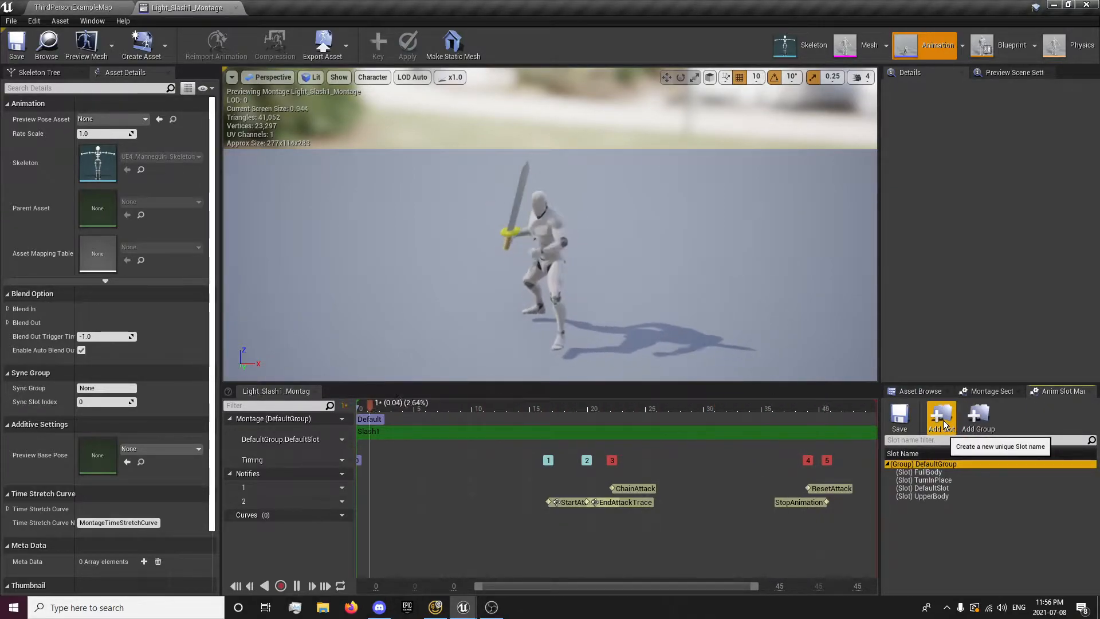
left_click(938, 418)
type("UpperBodySlot")
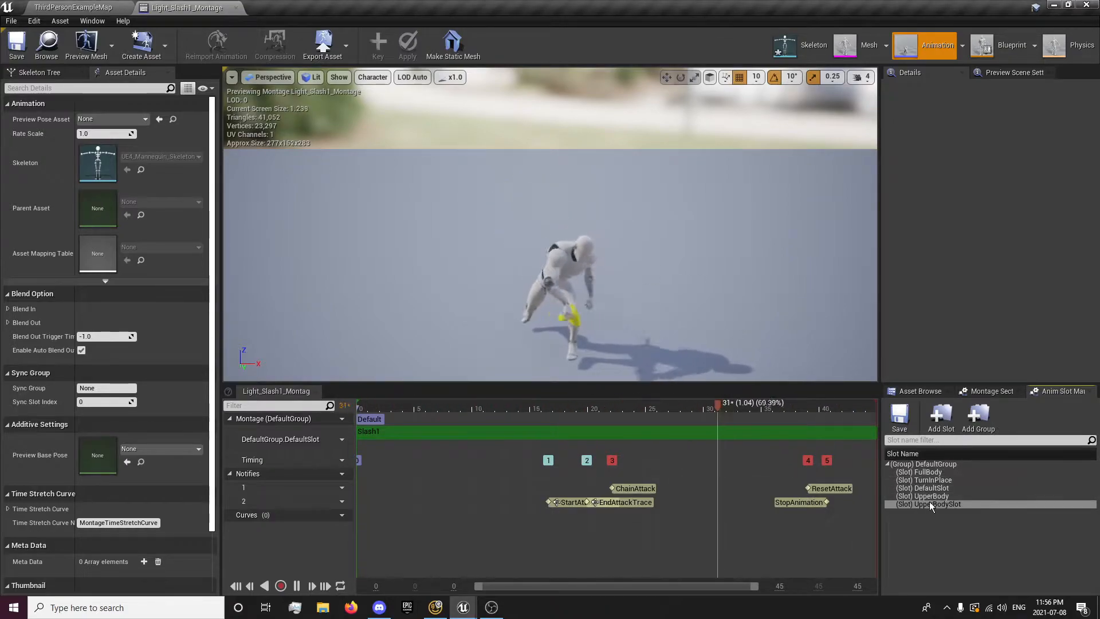
left_click(922, 487)
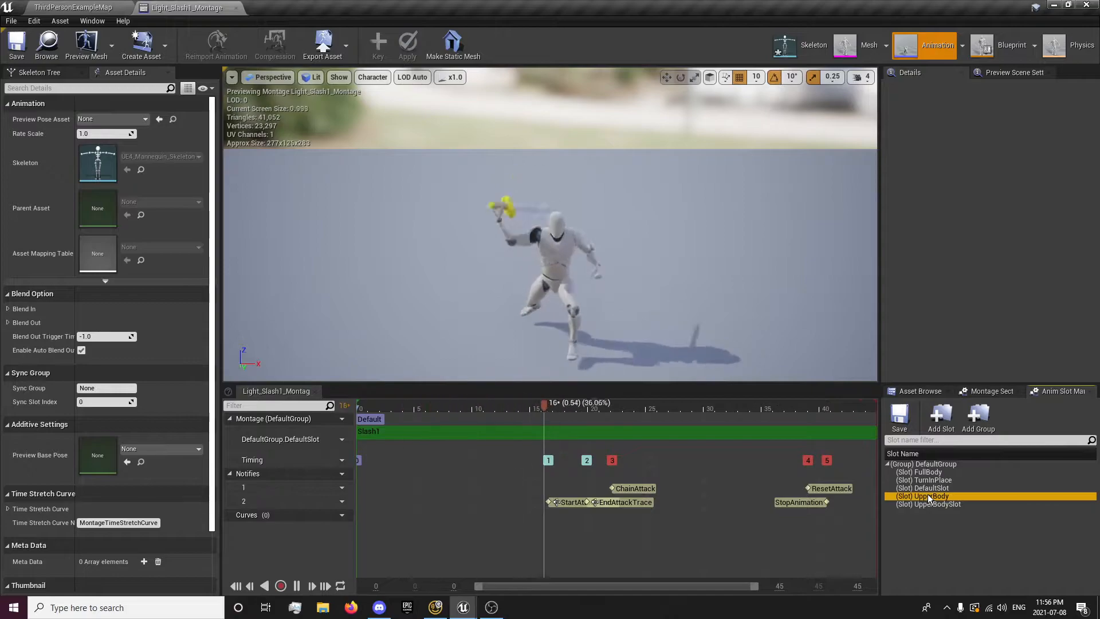
right_click(921, 496)
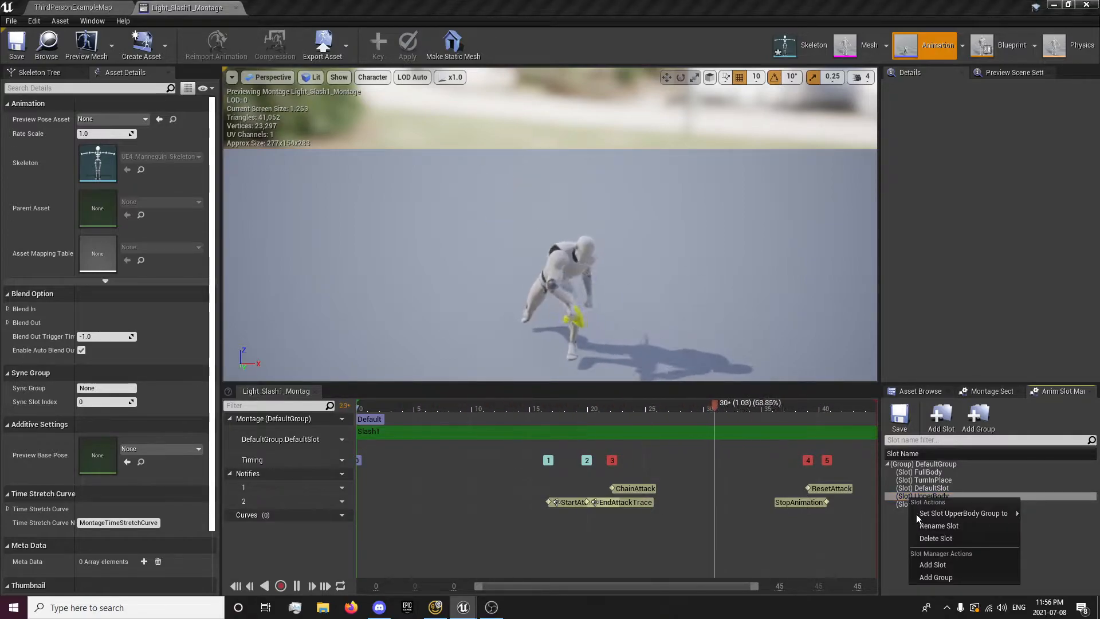
mouse_move(936, 538)
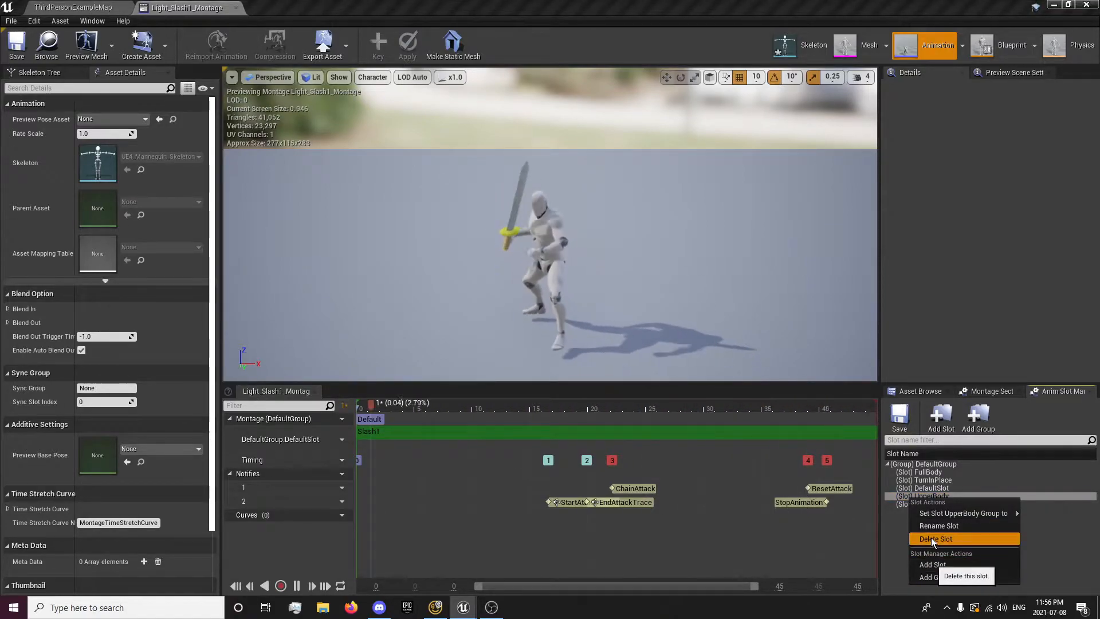
left_click(935, 538)
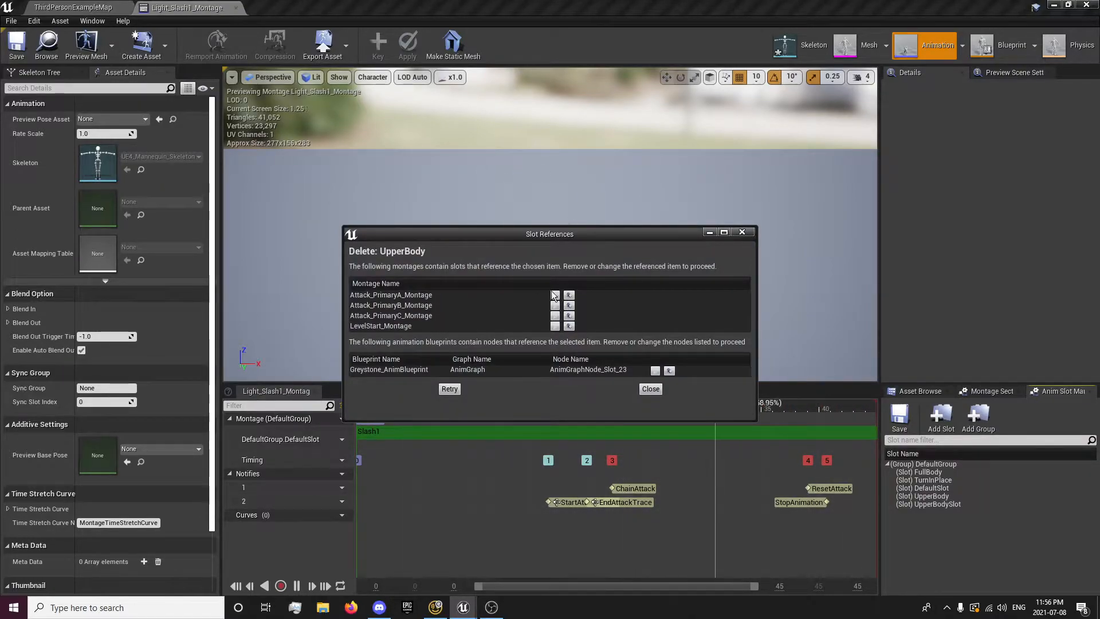
left_click(569, 294)
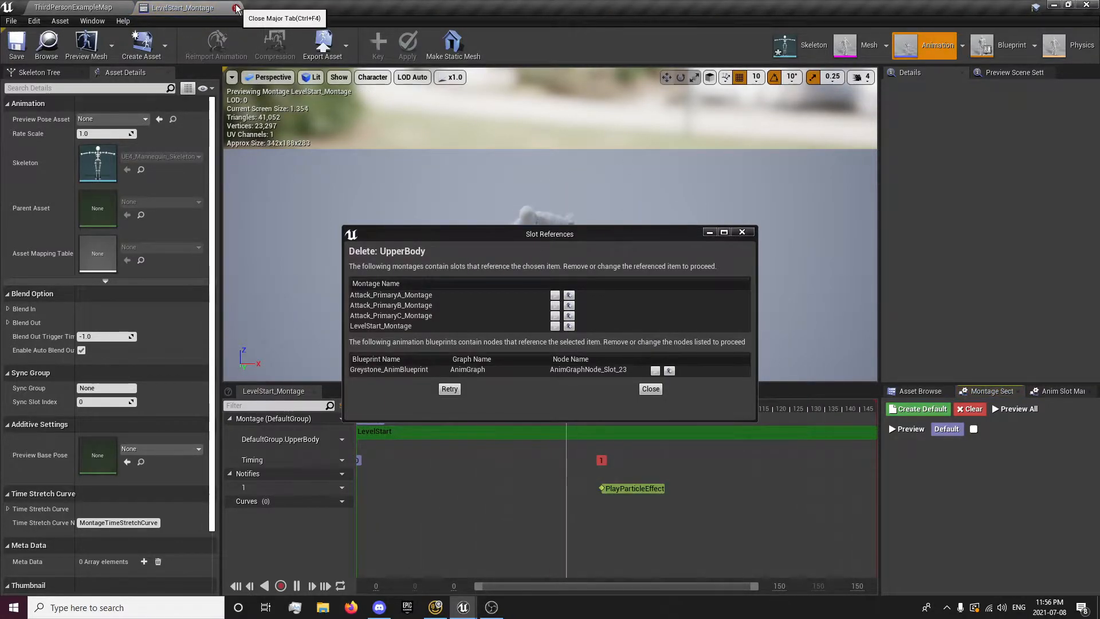
left_click(238, 7)
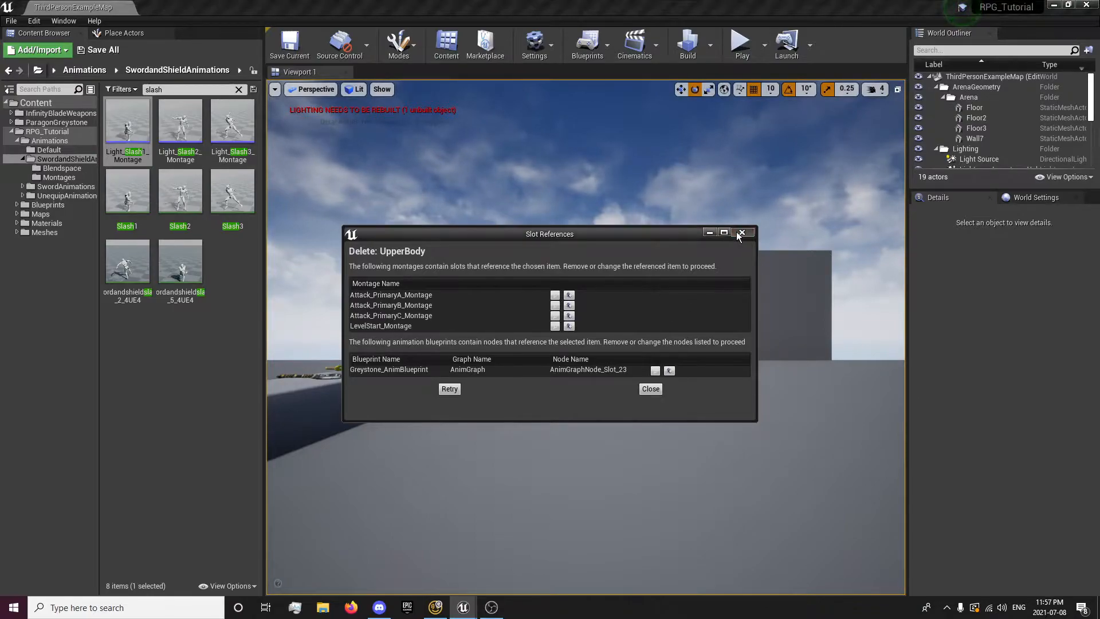
left_click(743, 233)
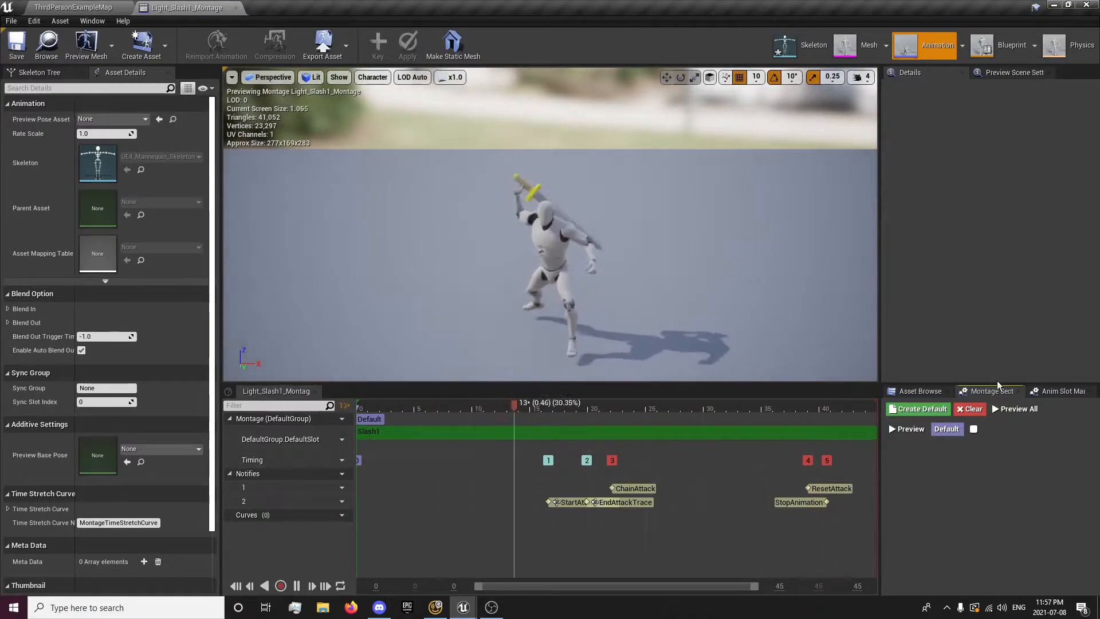
Step: Try deleting the TurnInPlace slot from the Anim Slot Manager
left_click(1062, 390)
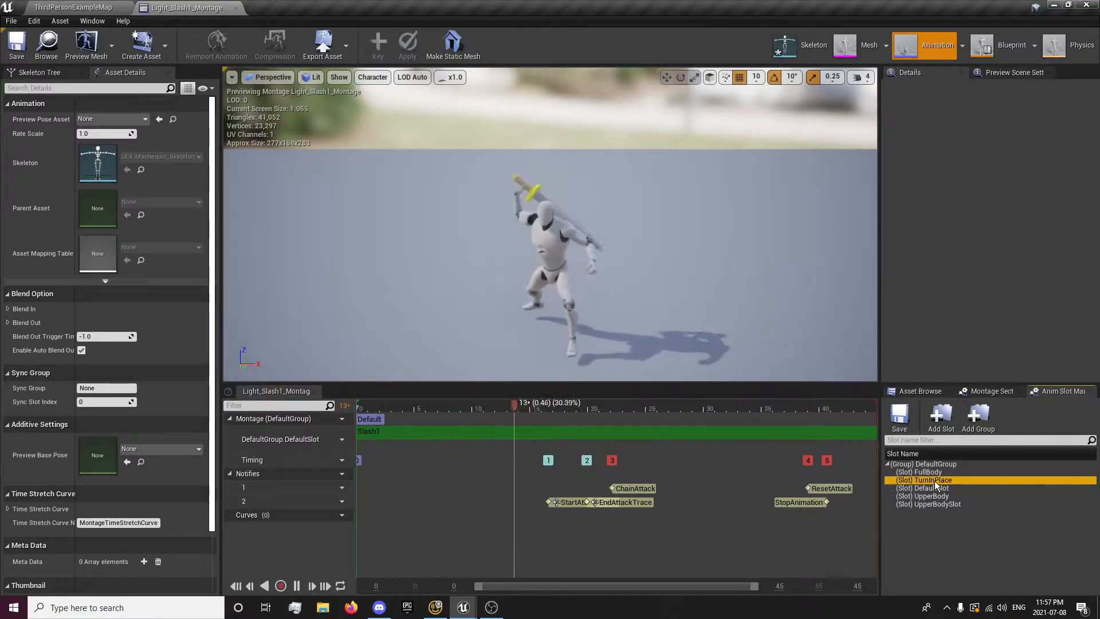
right_click(922, 480)
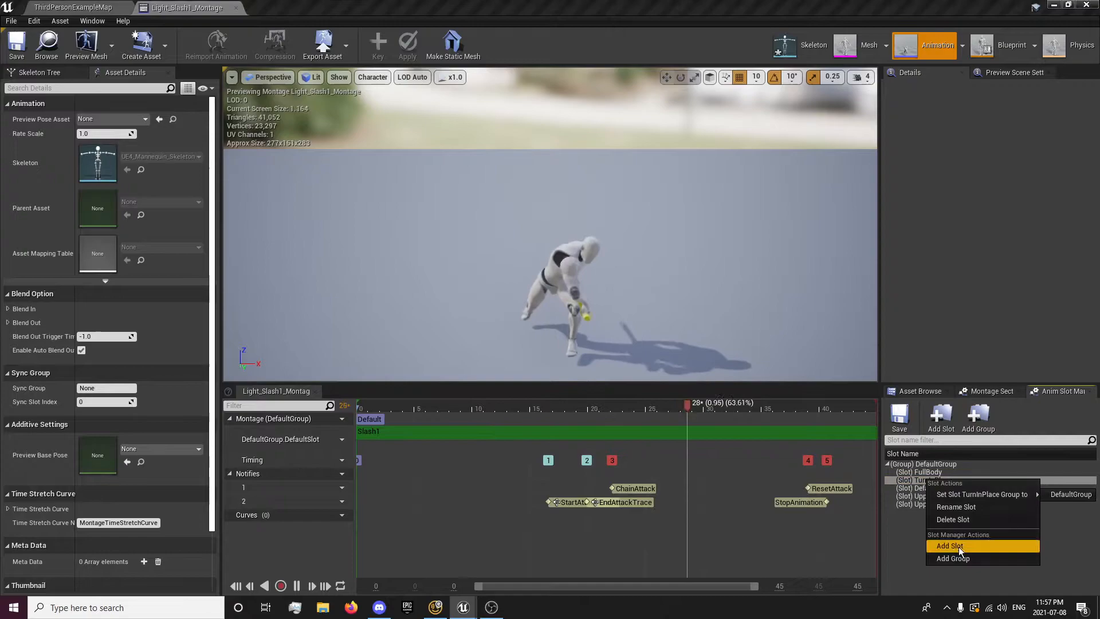
left_click(952, 519)
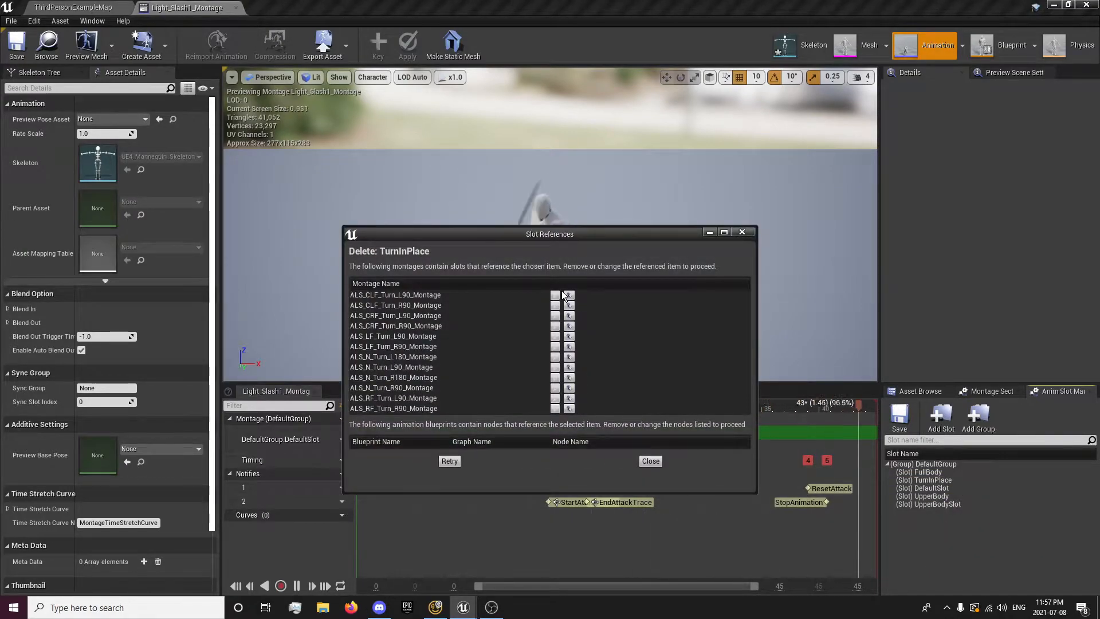
Step: Reassign ALS_CLF_Turn_L90_Montage's slot to DefaultGroup.DefaultSlot
left_click(568, 294)
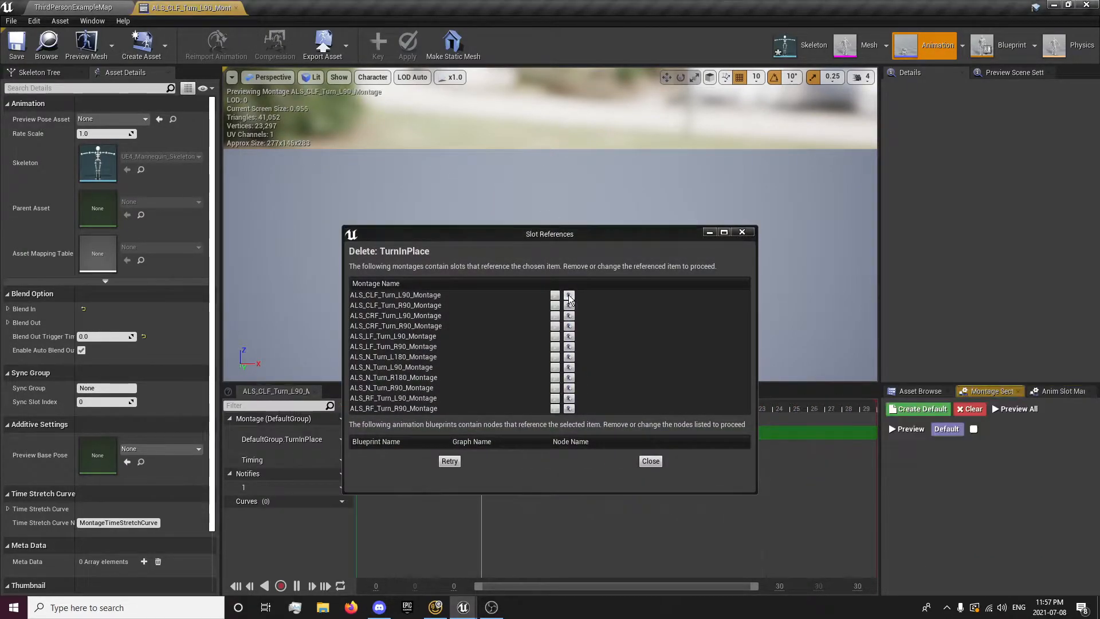
mouse_move(495, 242)
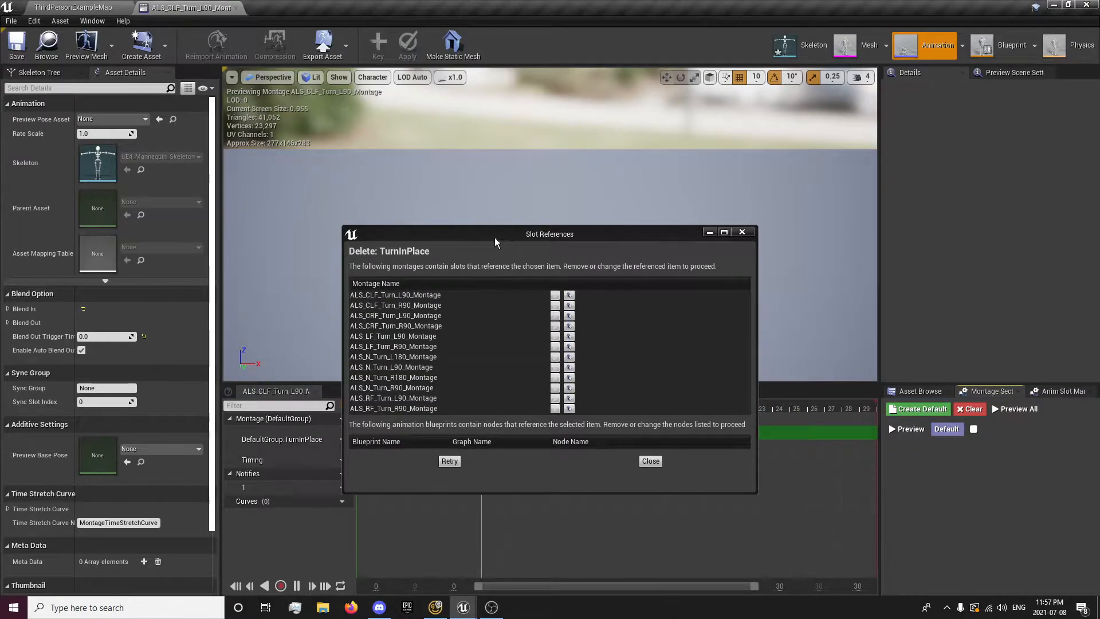
left_click(339, 437)
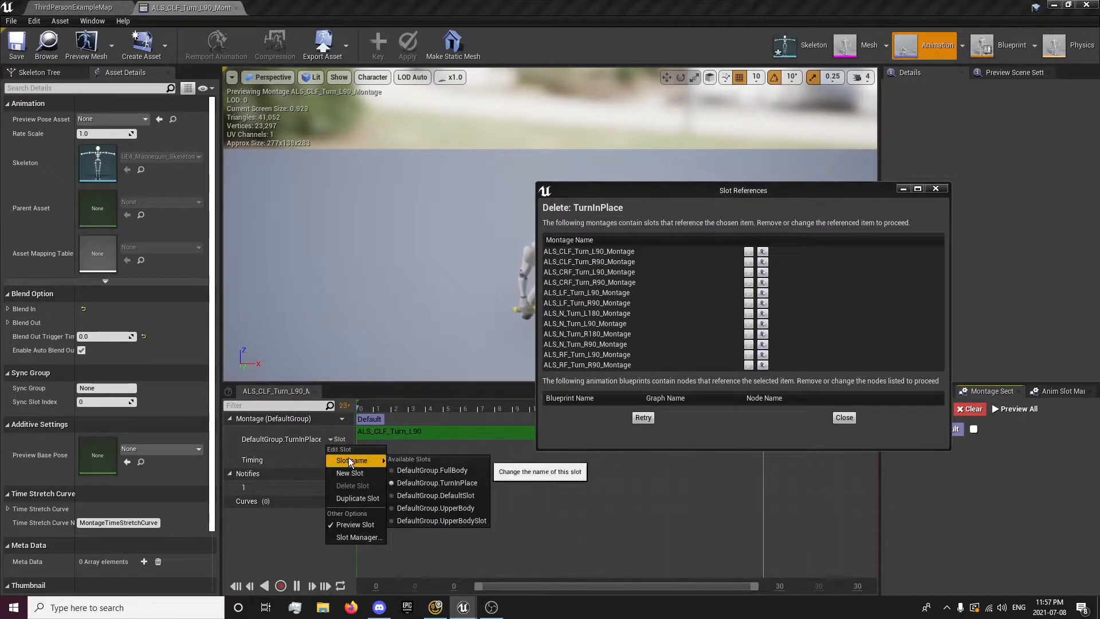
left_click(434, 494)
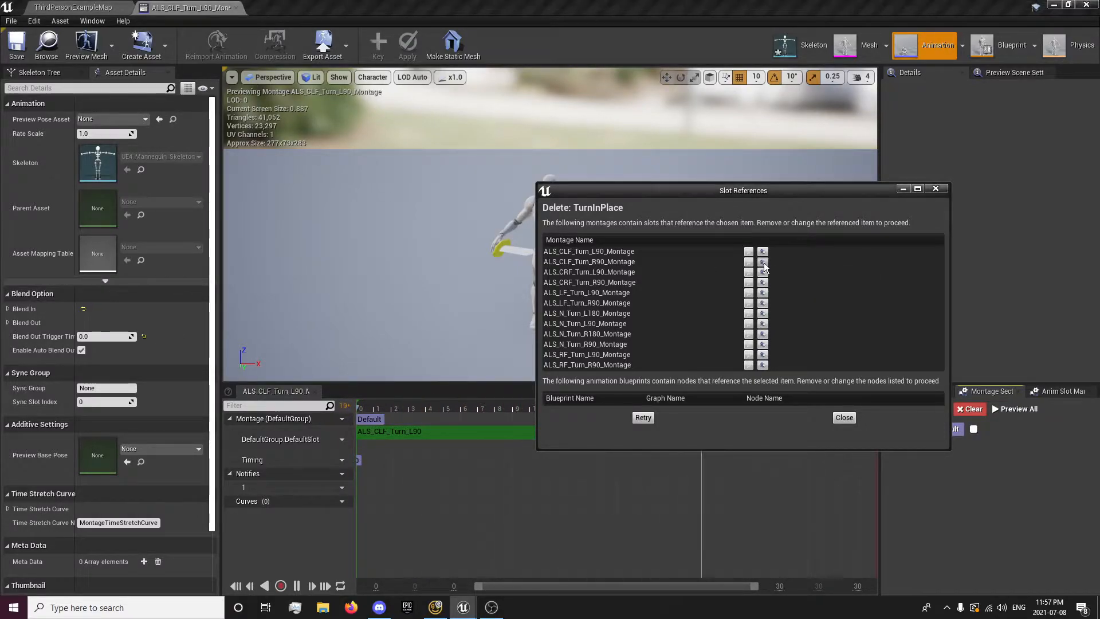
left_click(338, 438)
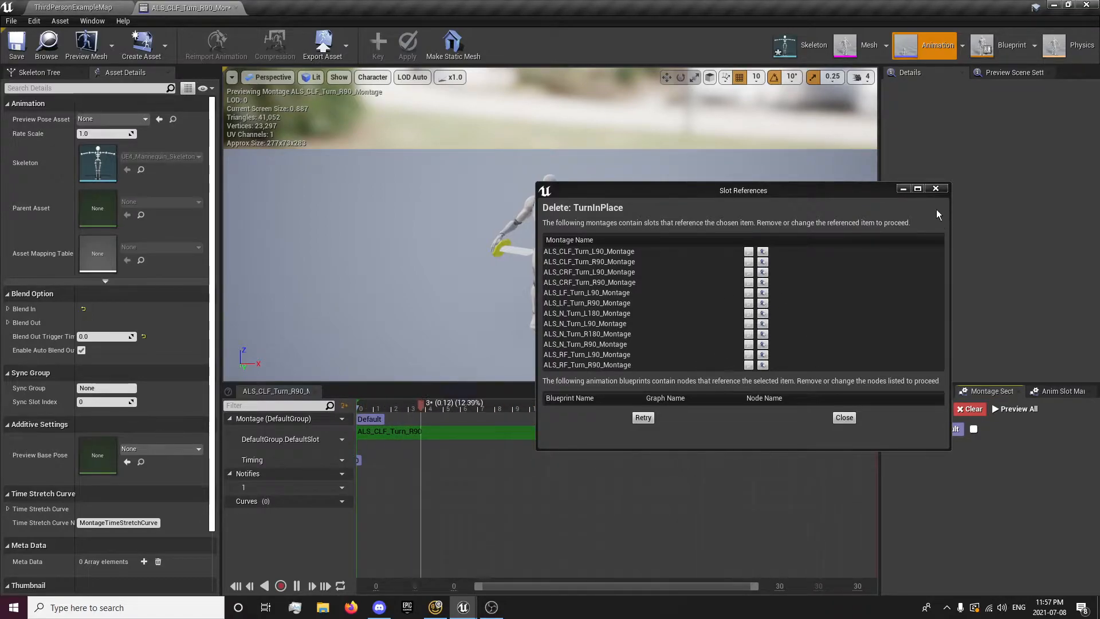
mouse_move(935, 188)
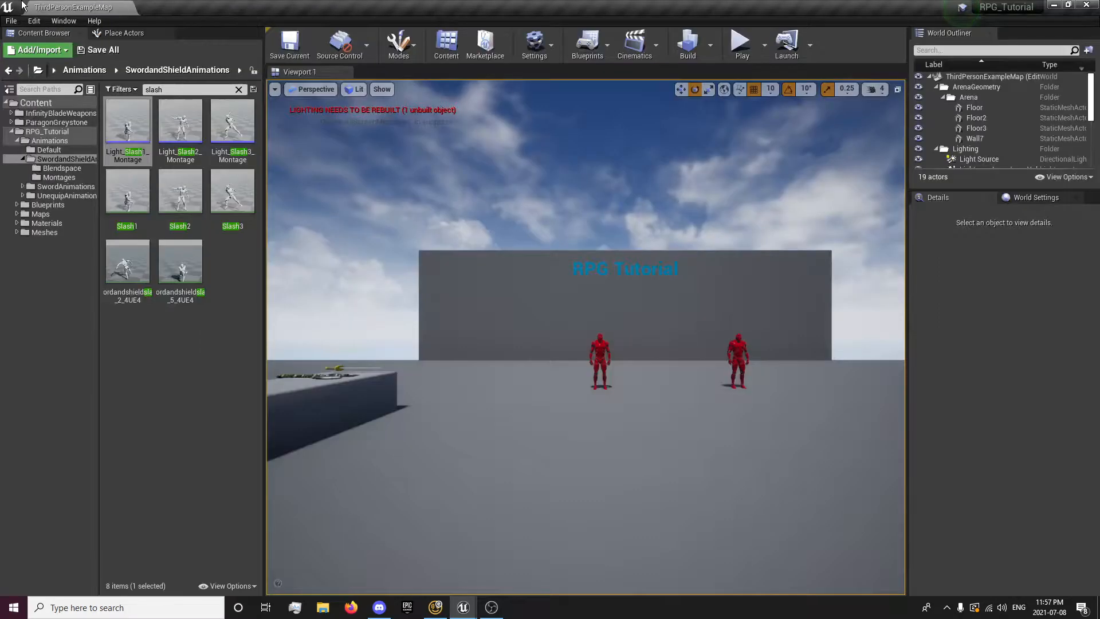
Step: Reopen and dock Light_Slash1_Montage, then delete the extra UpperBodySlot slot
double_click(127, 125)
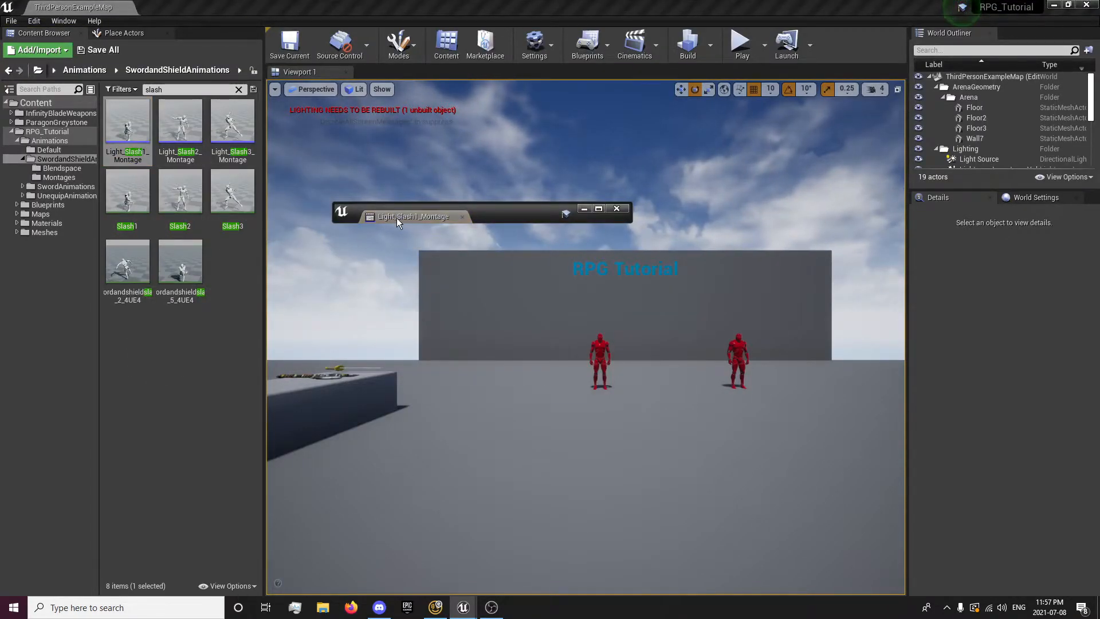
double_click(127, 117)
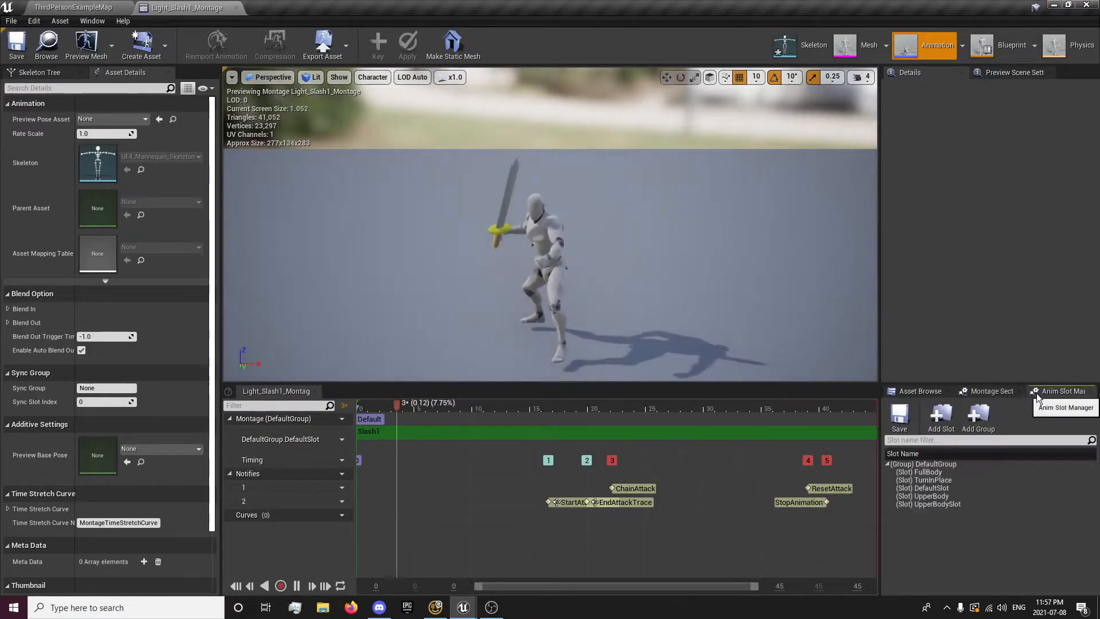
left_click(927, 504)
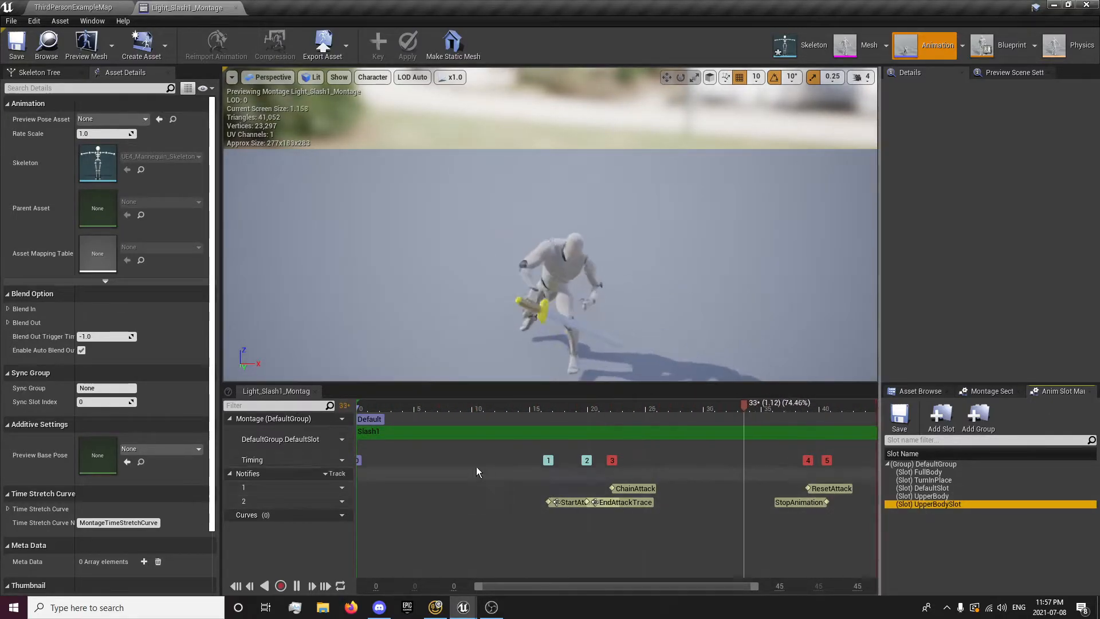
right_click(928, 503)
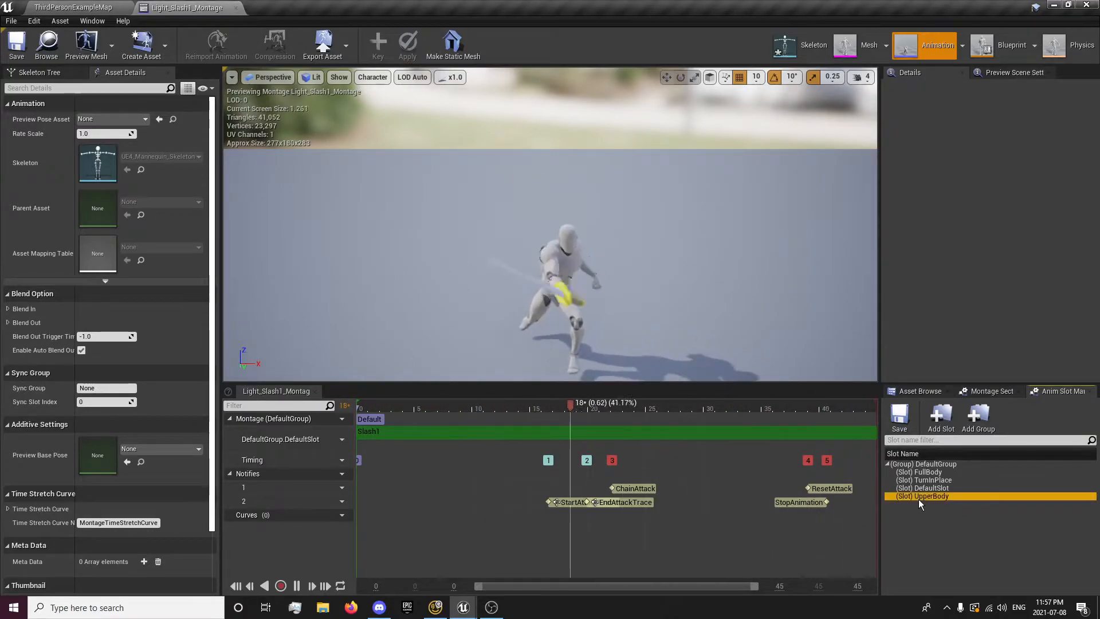
Step: Assign the montage track to DefaultGroup.UpperBody and return to the level map
left_click(340, 438)
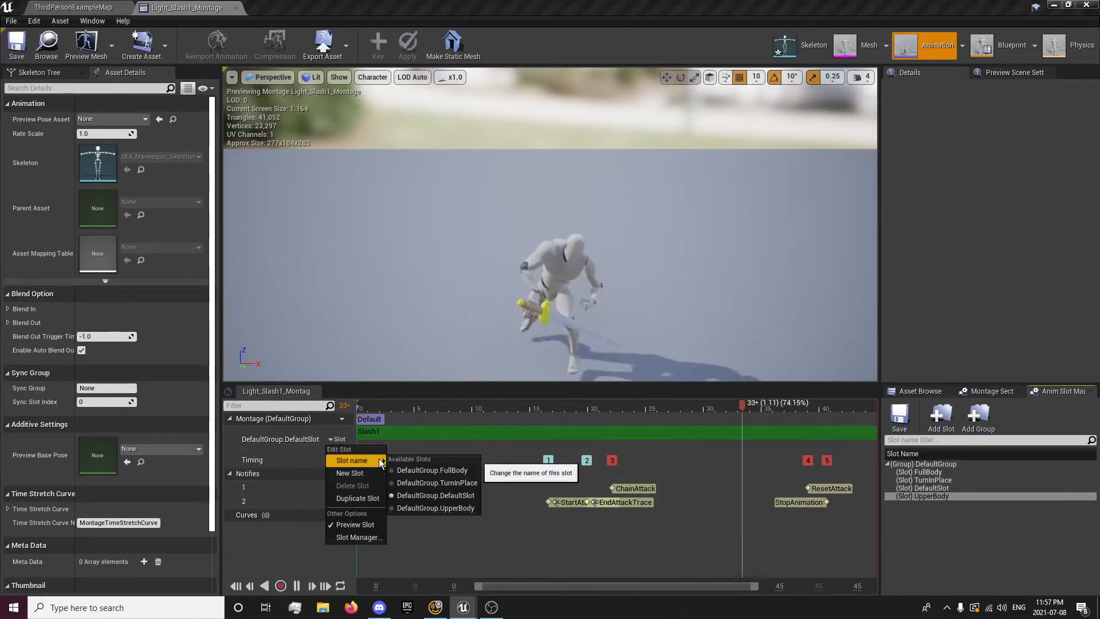
left_click(435, 507)
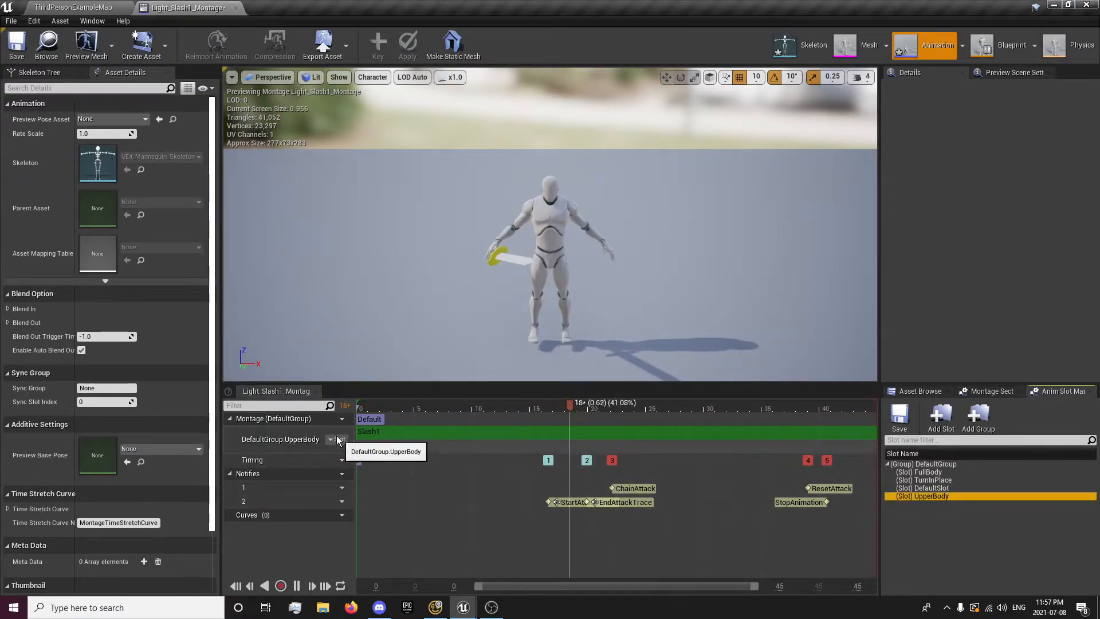
left_click(74, 7)
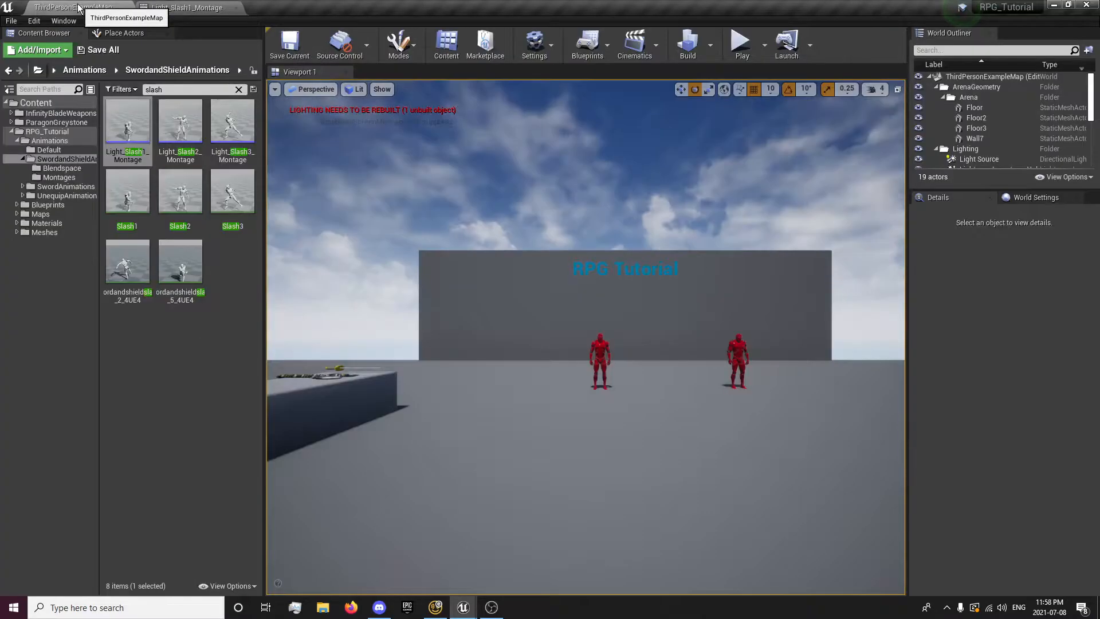
Step: Clear the 'slash' search and open Master_AnimBP from RPG_Tutorial > Animations
left_click(123, 69)
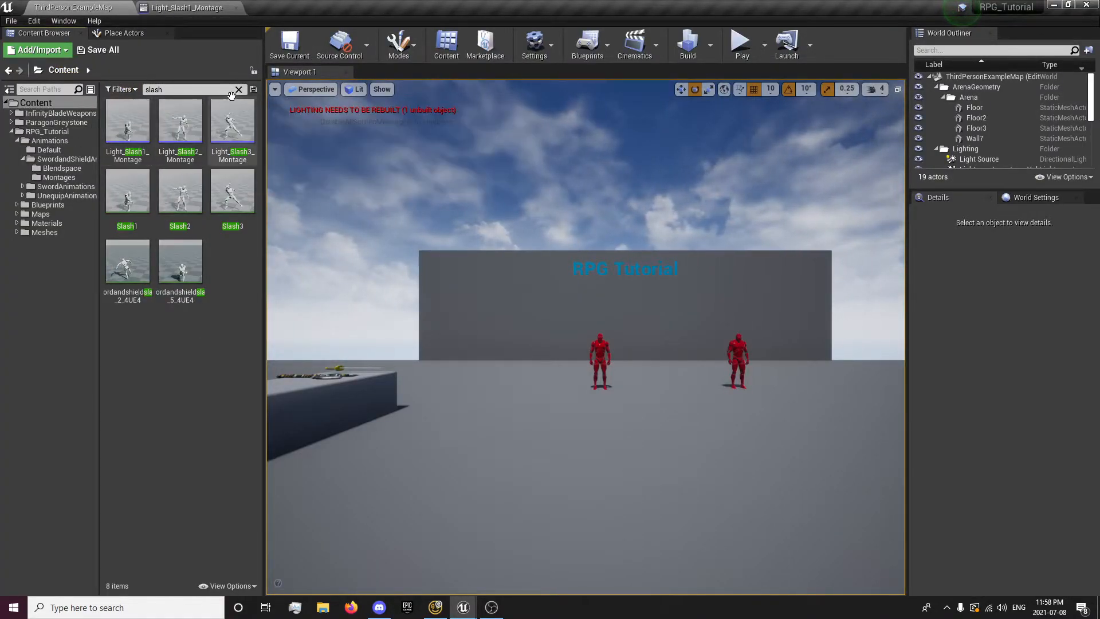
left_click(238, 90)
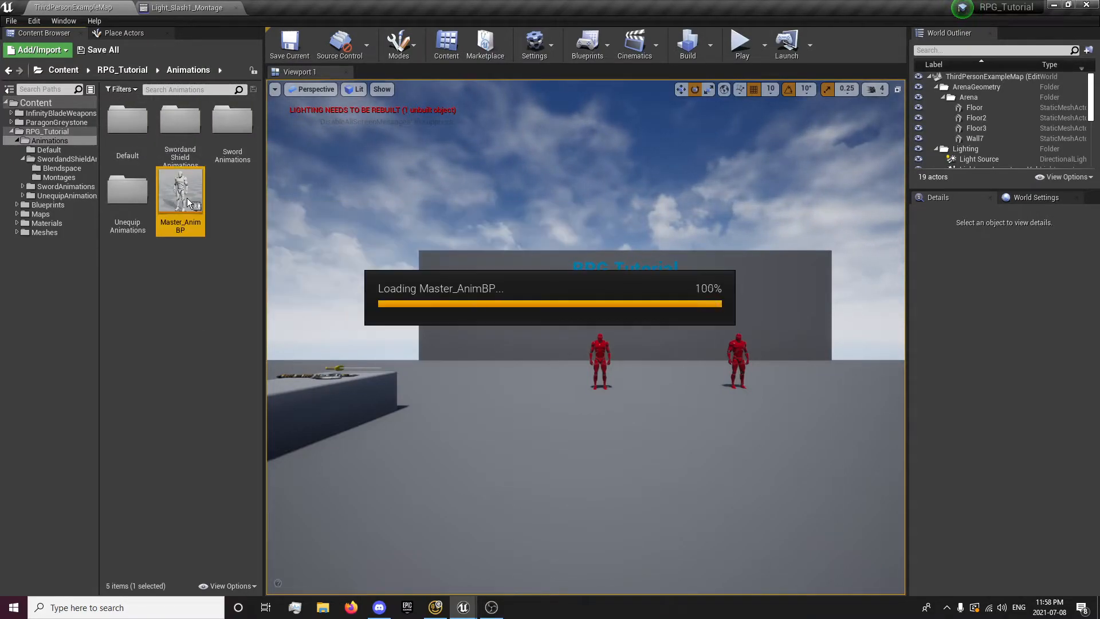
double_click(181, 189)
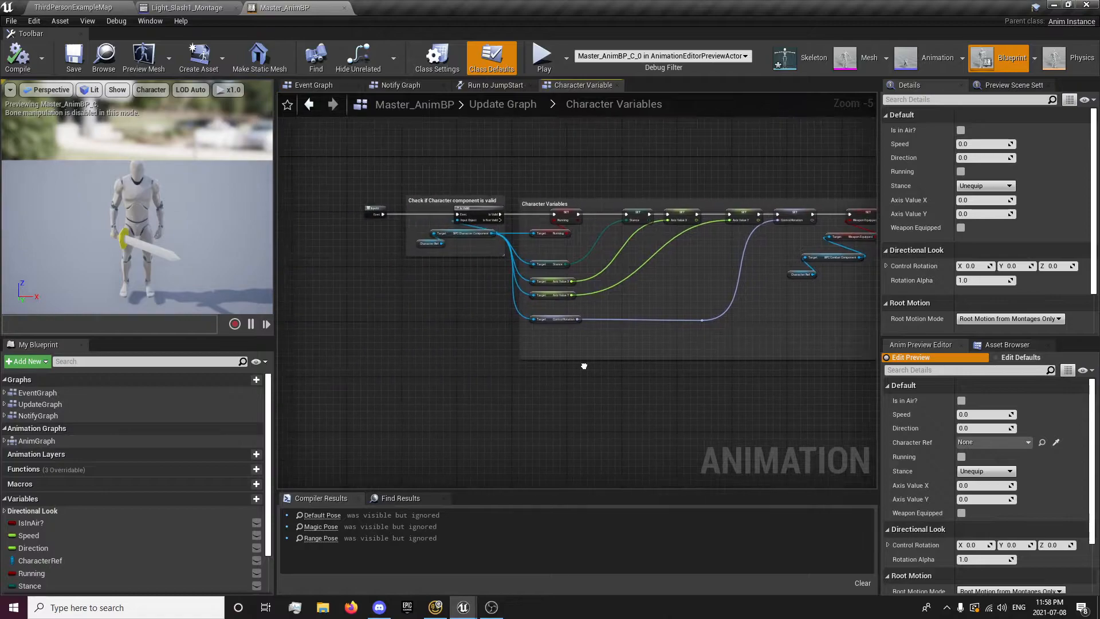
mouse_move(37, 441)
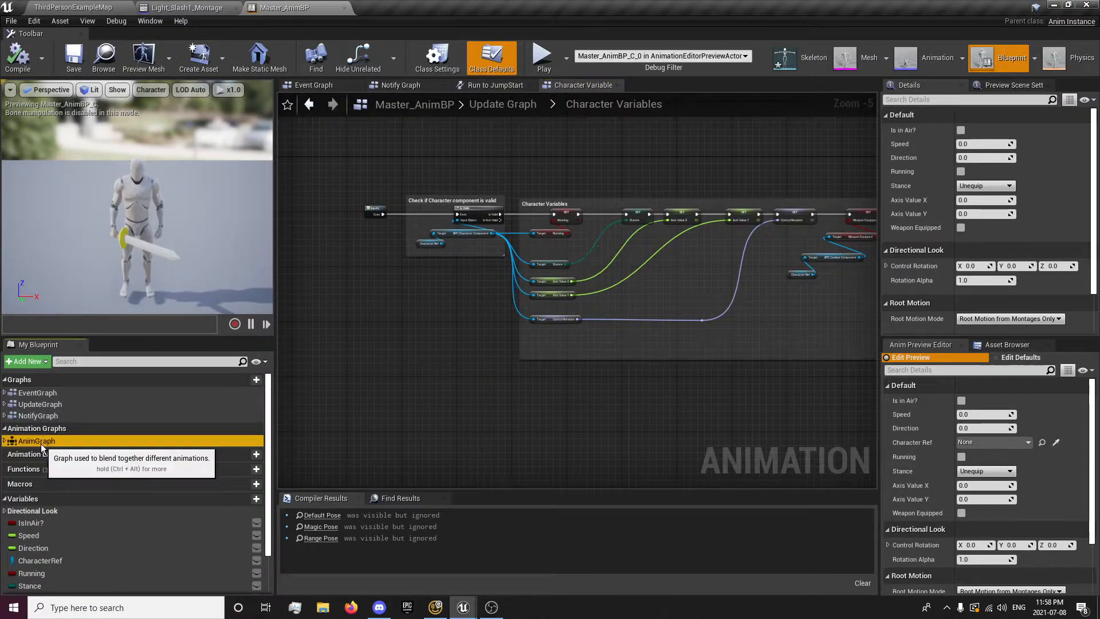
Step: In the AnimGraph, add a Slot node from cached FinalPose set to DefaultGroup.UpperBody
double_click(37, 441)
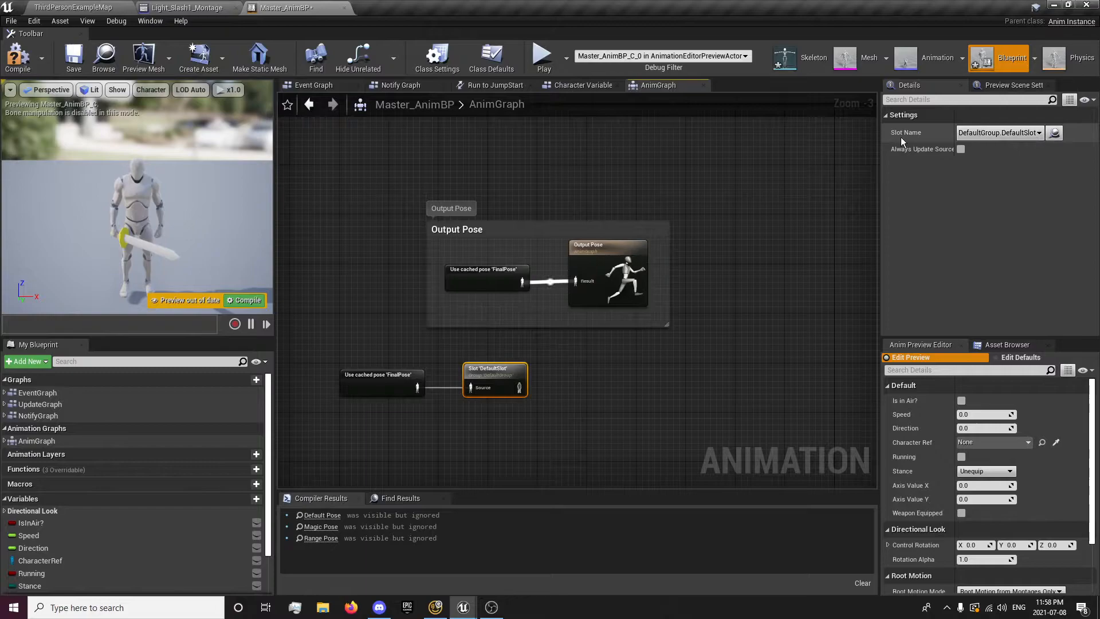
left_click(997, 132)
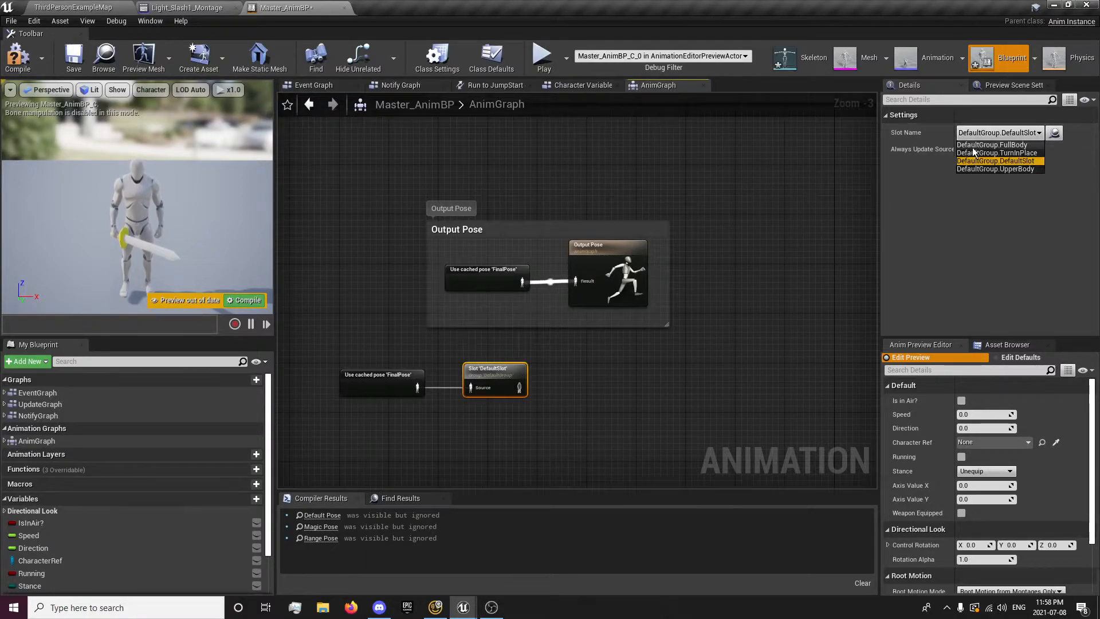
left_click(996, 168)
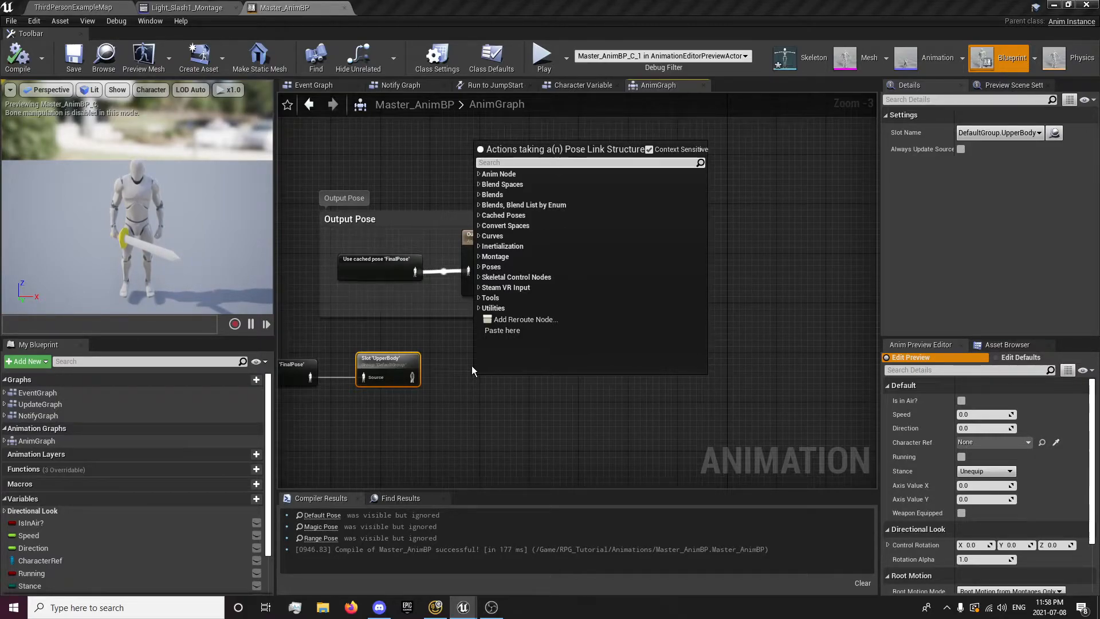
mouse_move(524, 265)
type("lay")
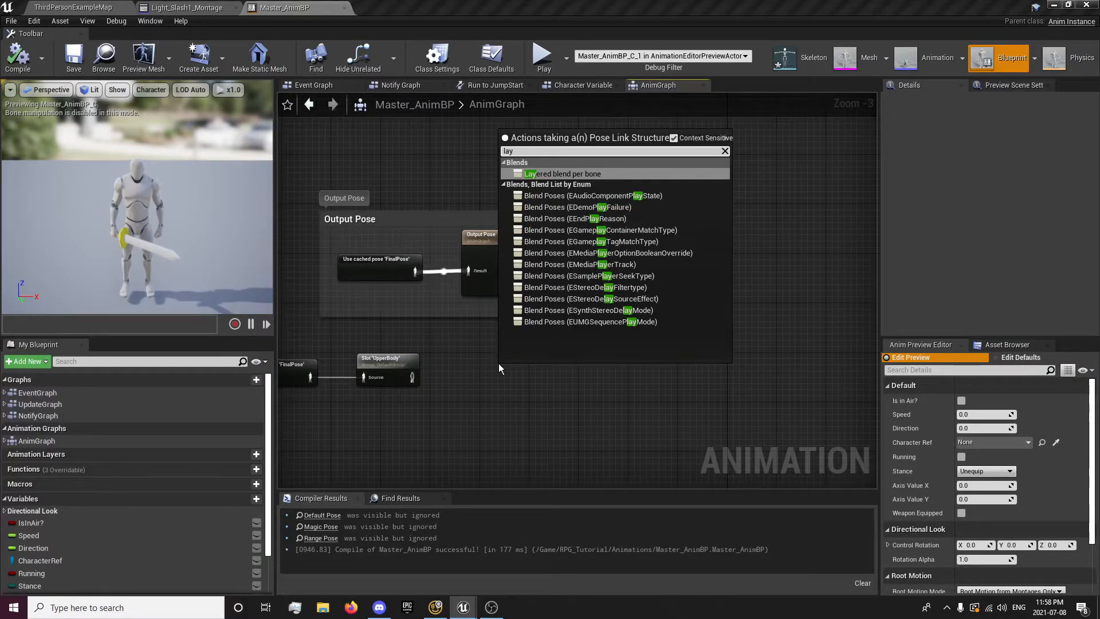
Step: Add a Layered blend per bone node from the UpperBody slot output
left_click(561, 173)
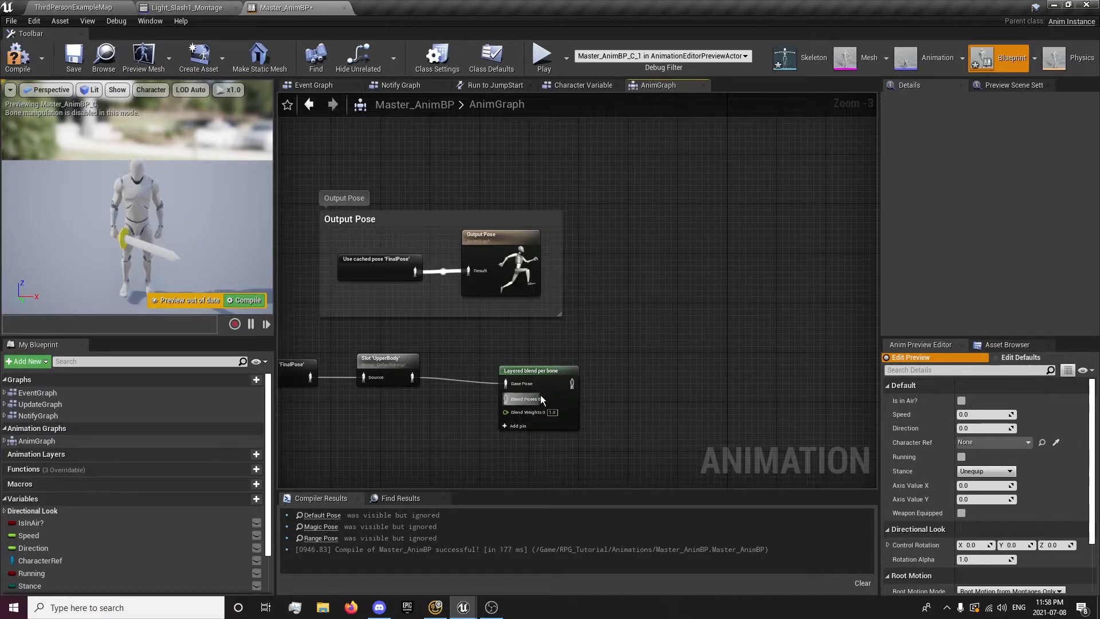
mouse_move(434, 390)
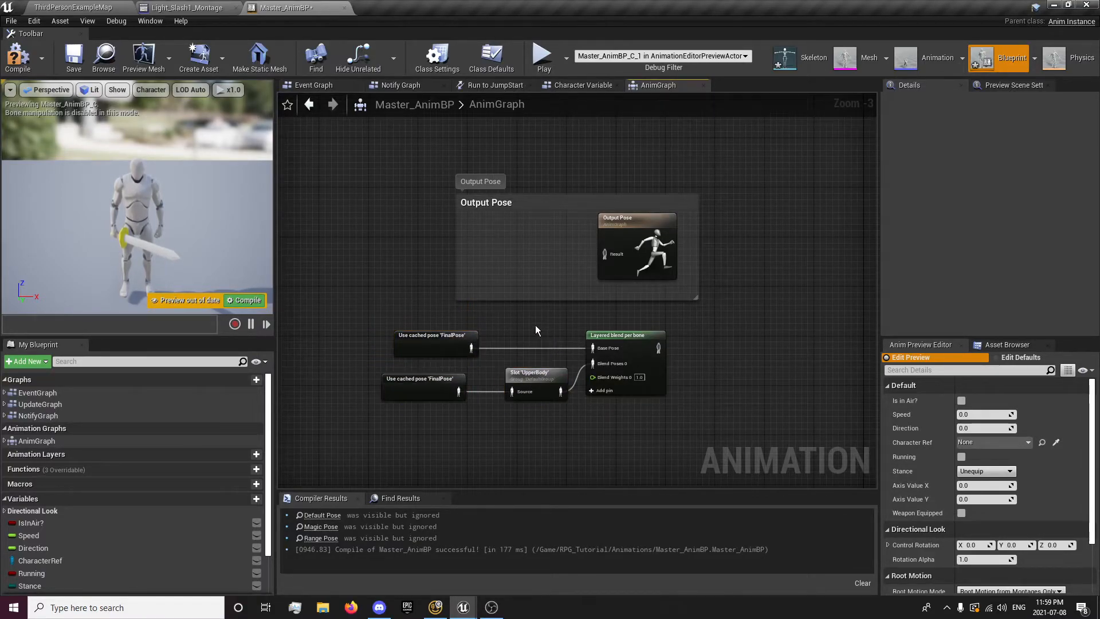
mouse_move(440, 391)
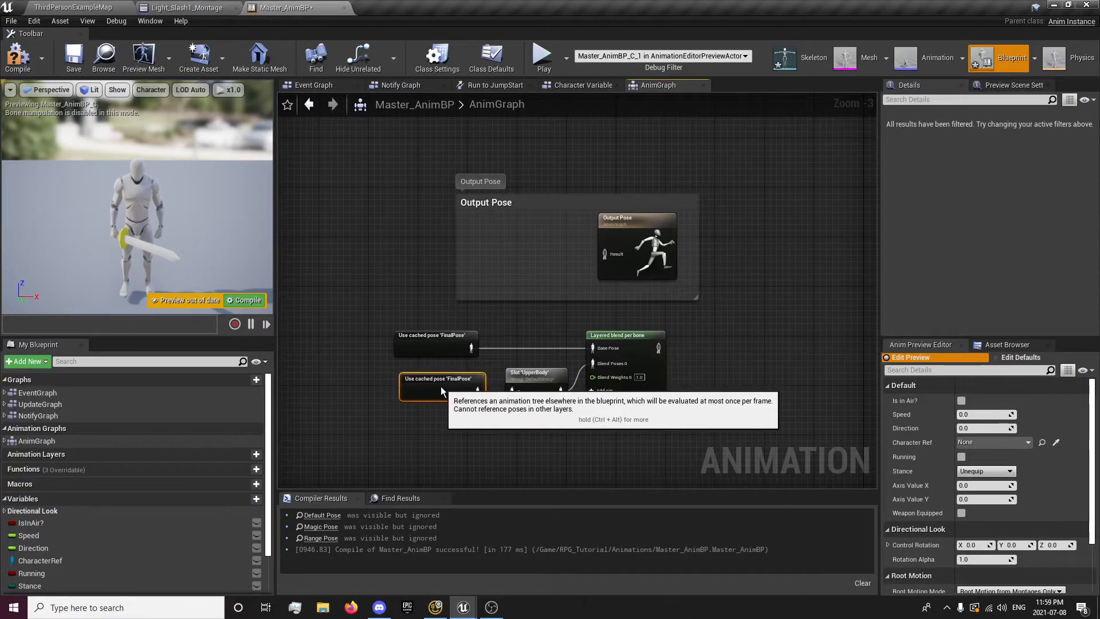
mouse_move(641, 357)
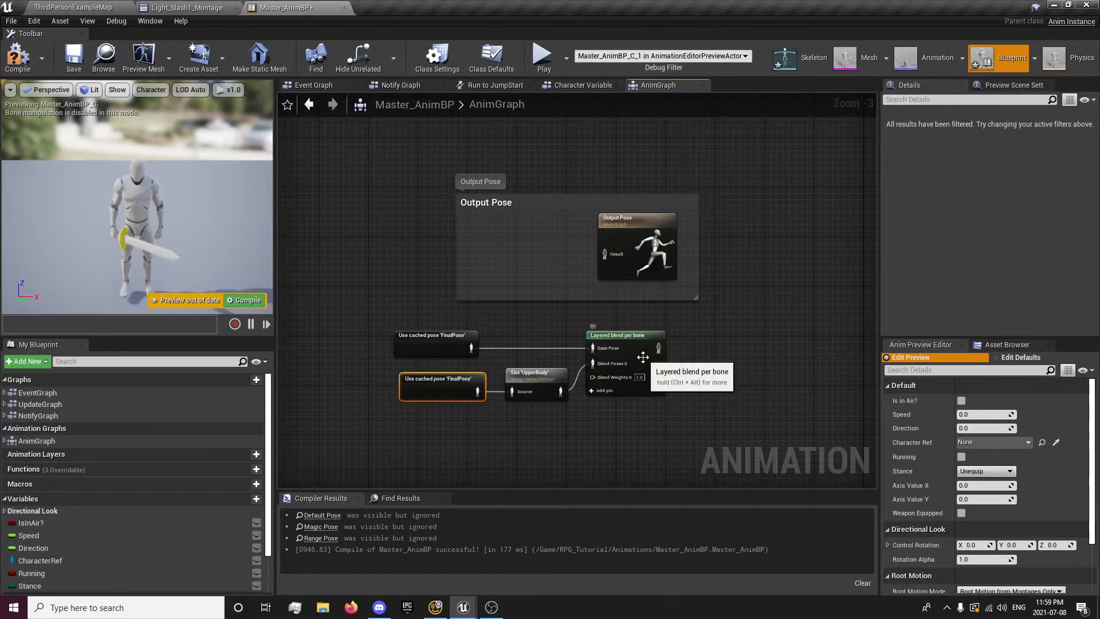
Step: Add a spine_01 branch filter with blend depth 3 and mesh space scale blend enabled
left_click(623, 335)
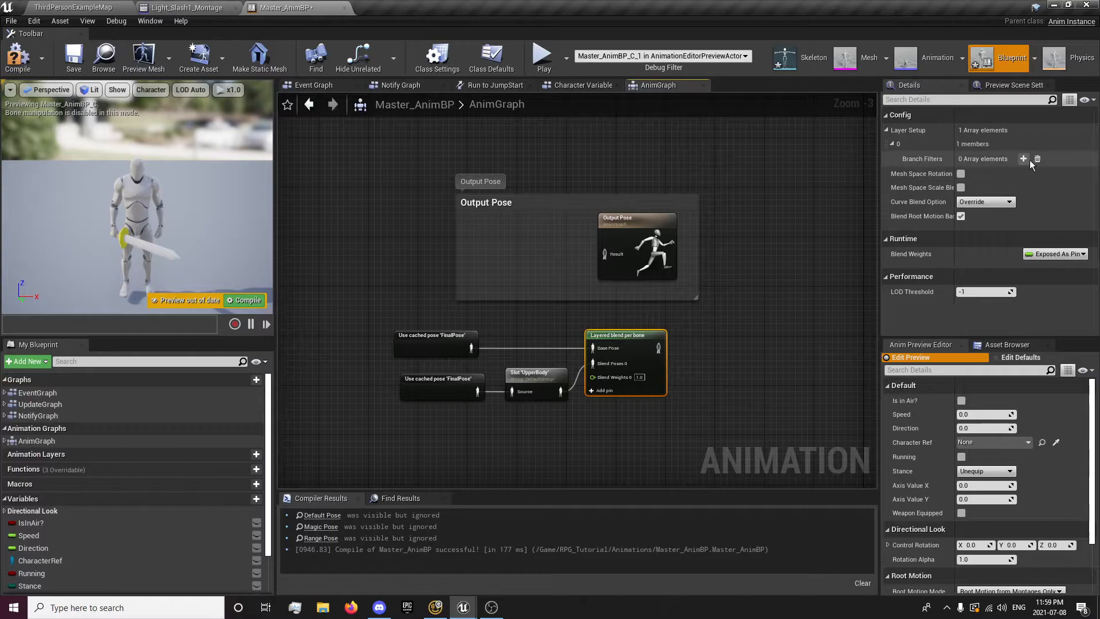
left_click(1024, 158)
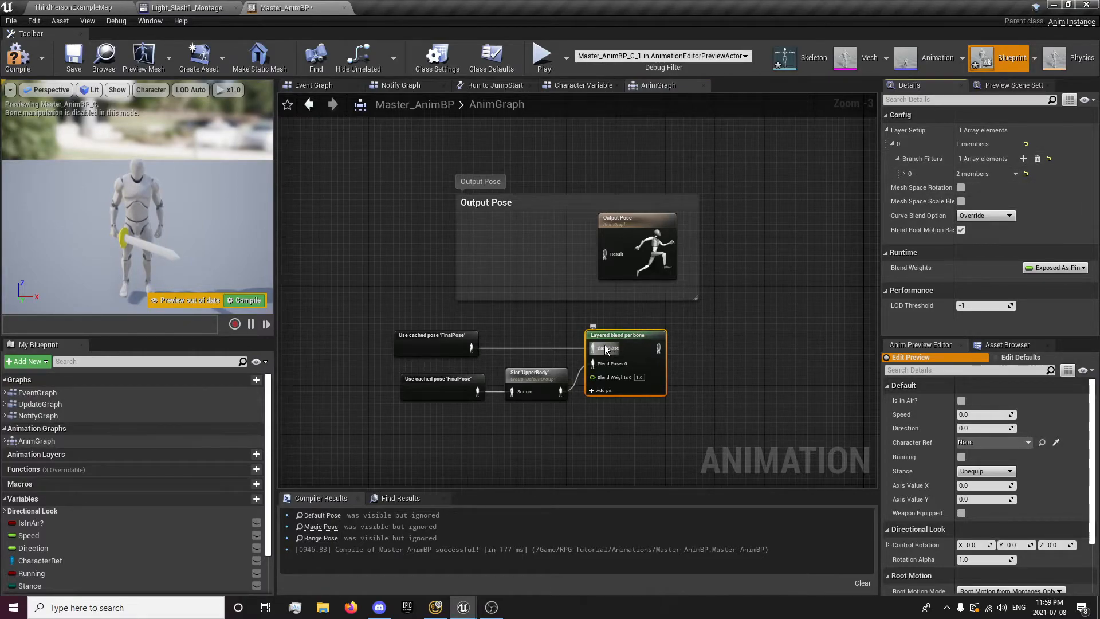
mouse_move(1024, 159)
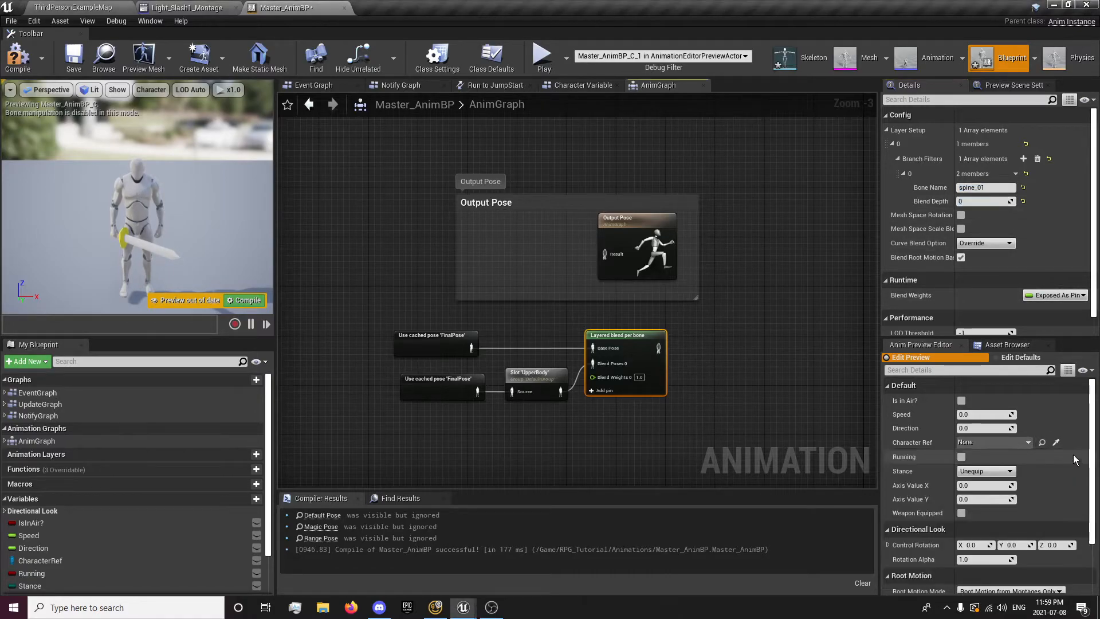
left_click(984, 201)
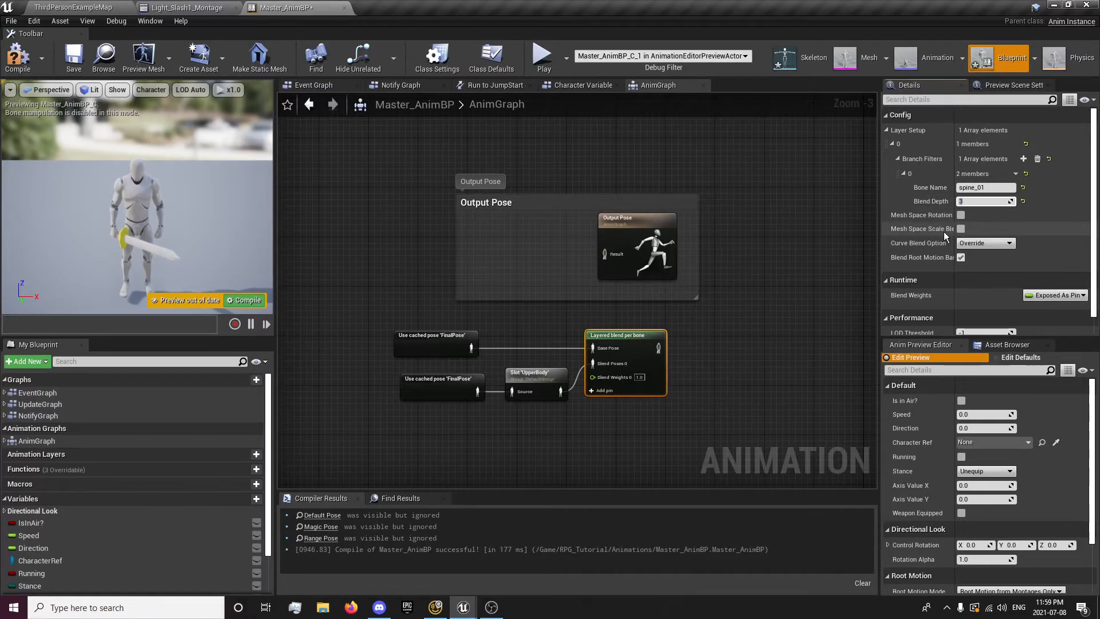
left_click(960, 228)
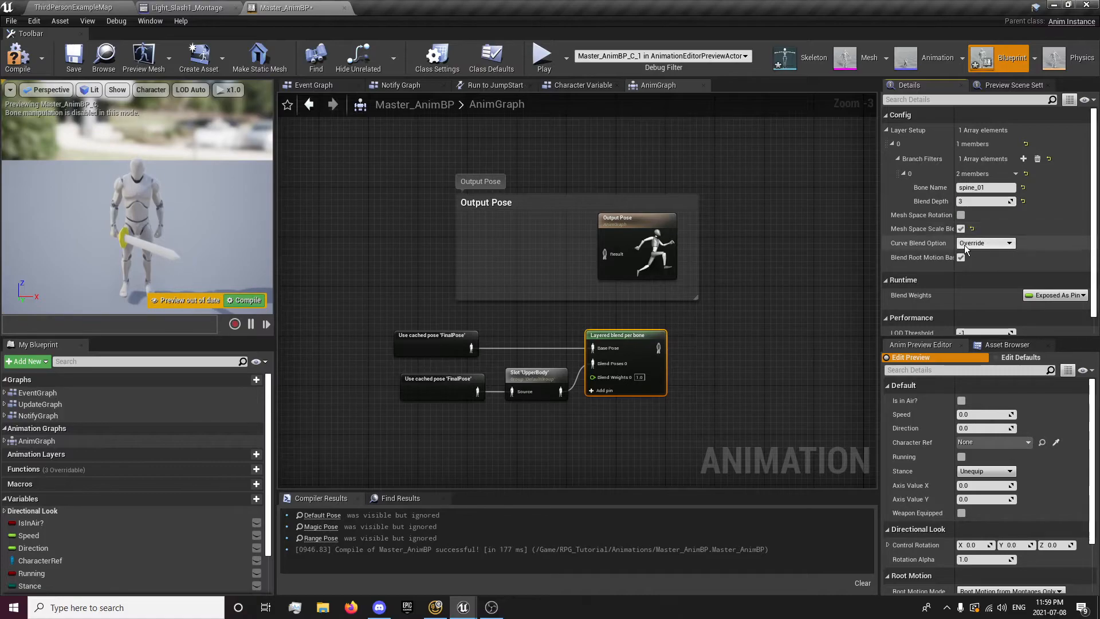
mouse_move(985, 243)
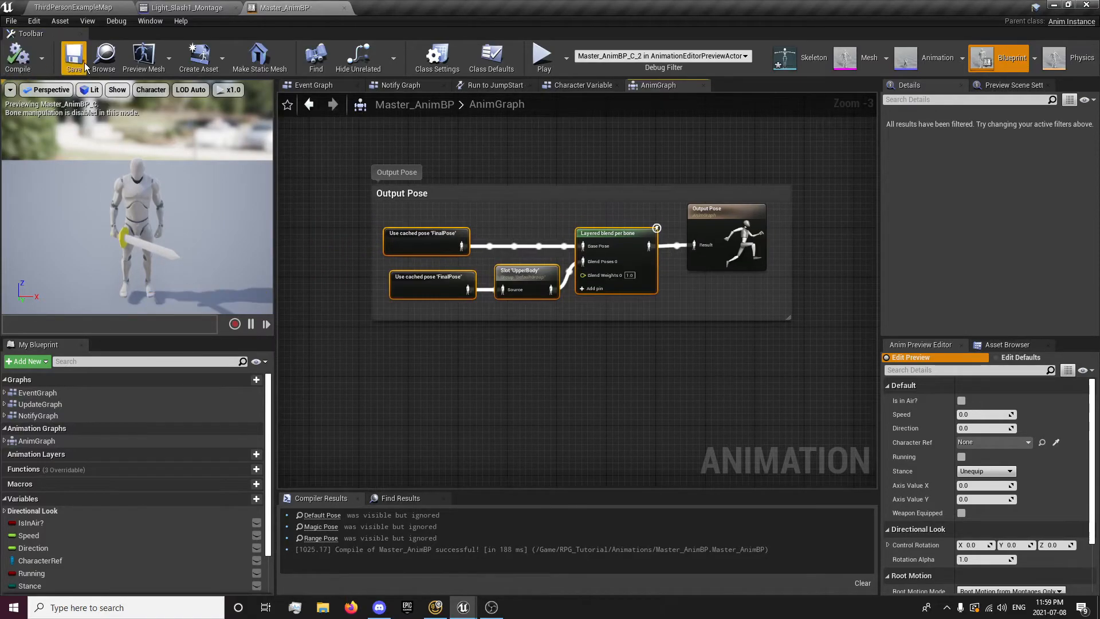
Step: Save Master_AnimBP, play-test the slash, then reopen Light_Slash1_Montage
left_click(543, 57)
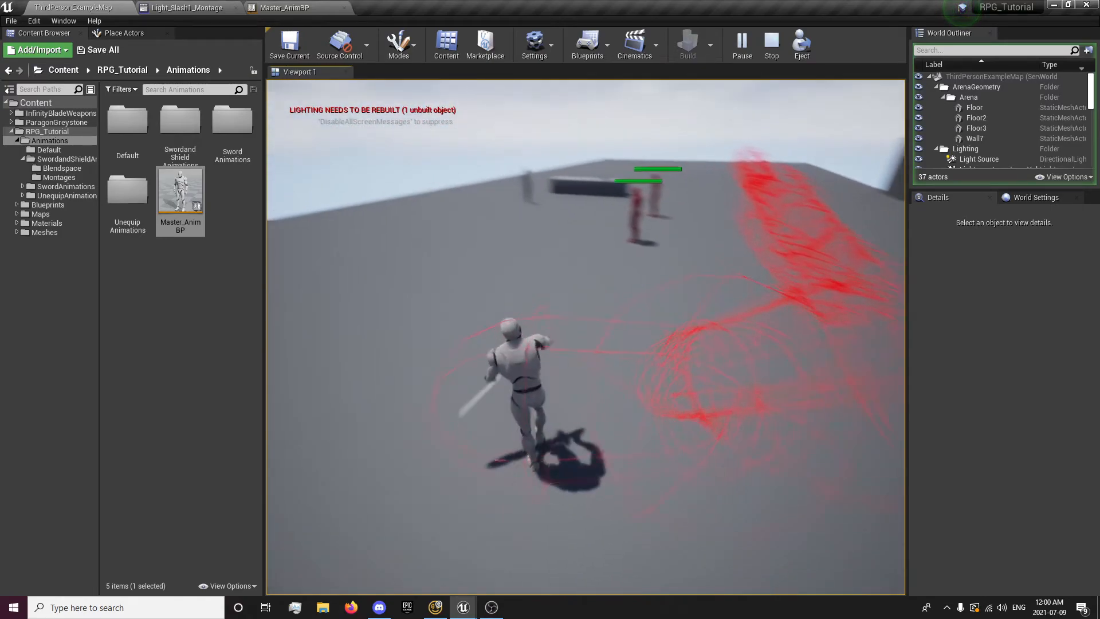
left_click(770, 44)
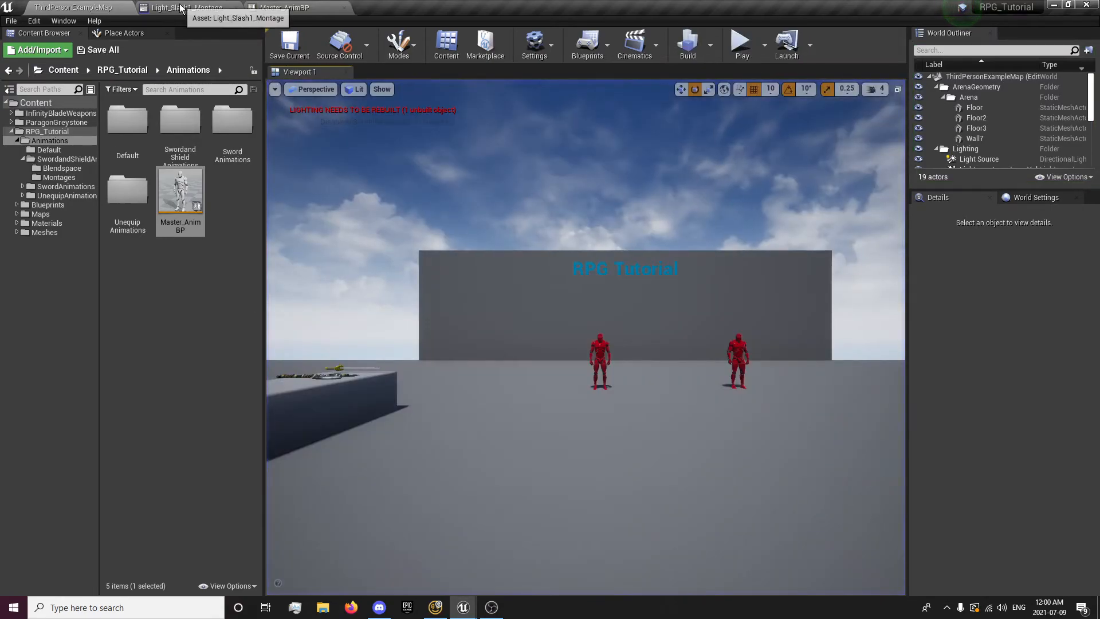
left_click(186, 8)
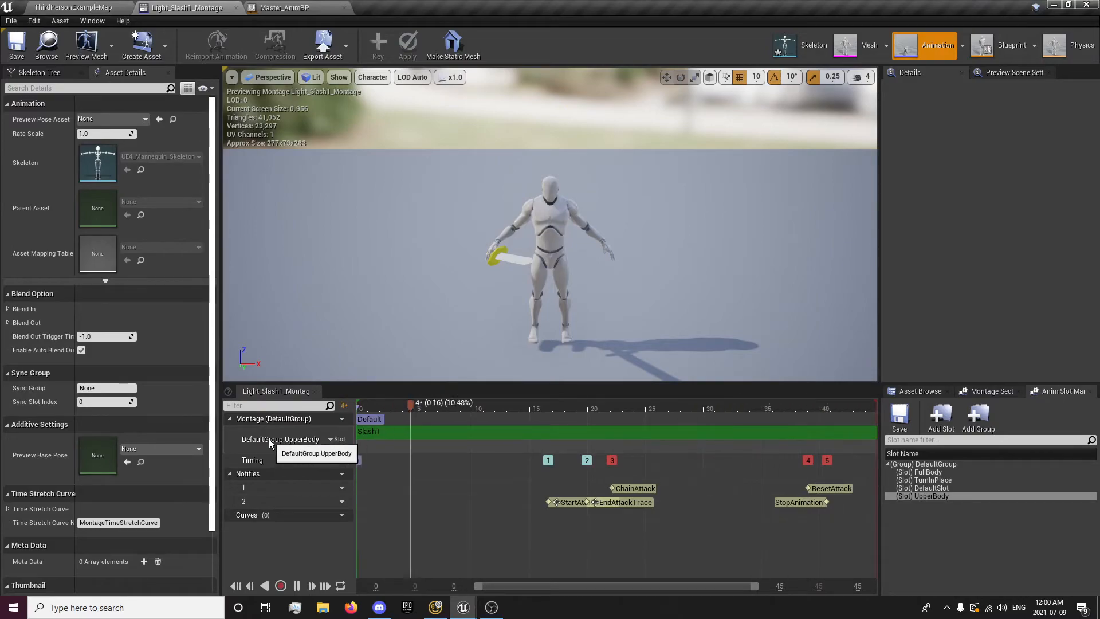
Step: Verify Light_Slash1_Montage's slot track reads UpperBody, then return to Master_AnimBP's AnimGraph
left_click(585, 403)
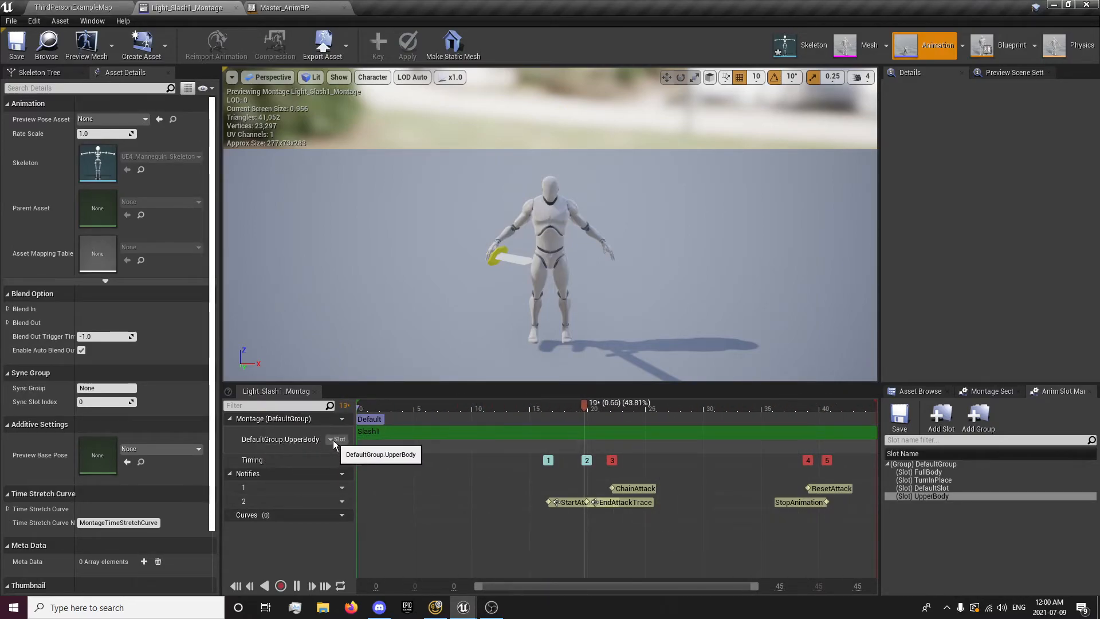
left_click(340, 438)
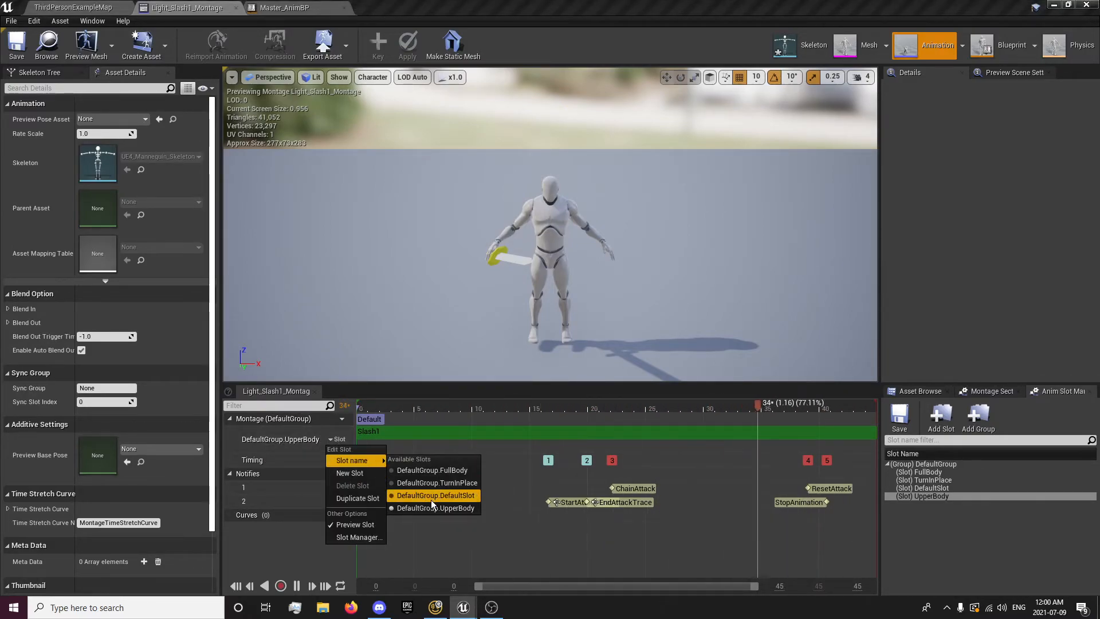
left_click(444, 508)
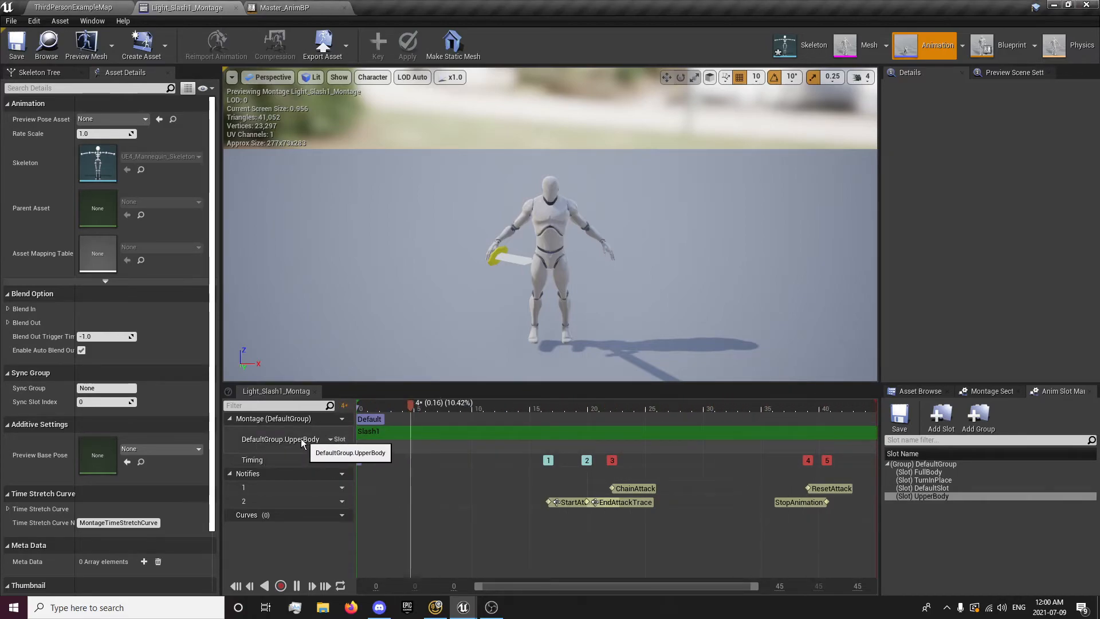
left_click(287, 8)
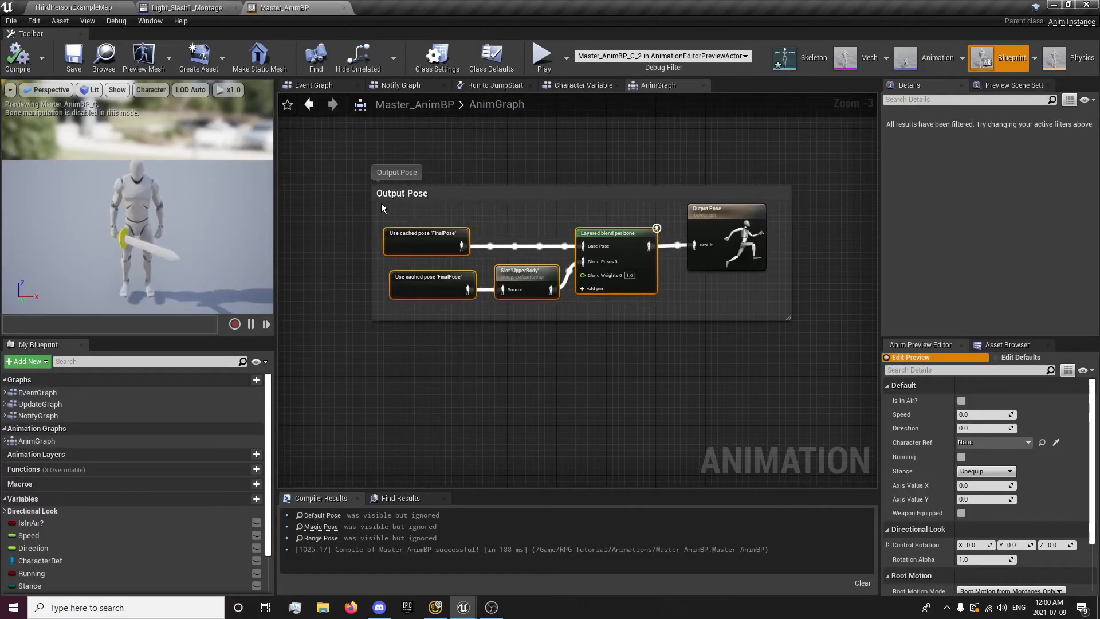
mouse_move(529, 270)
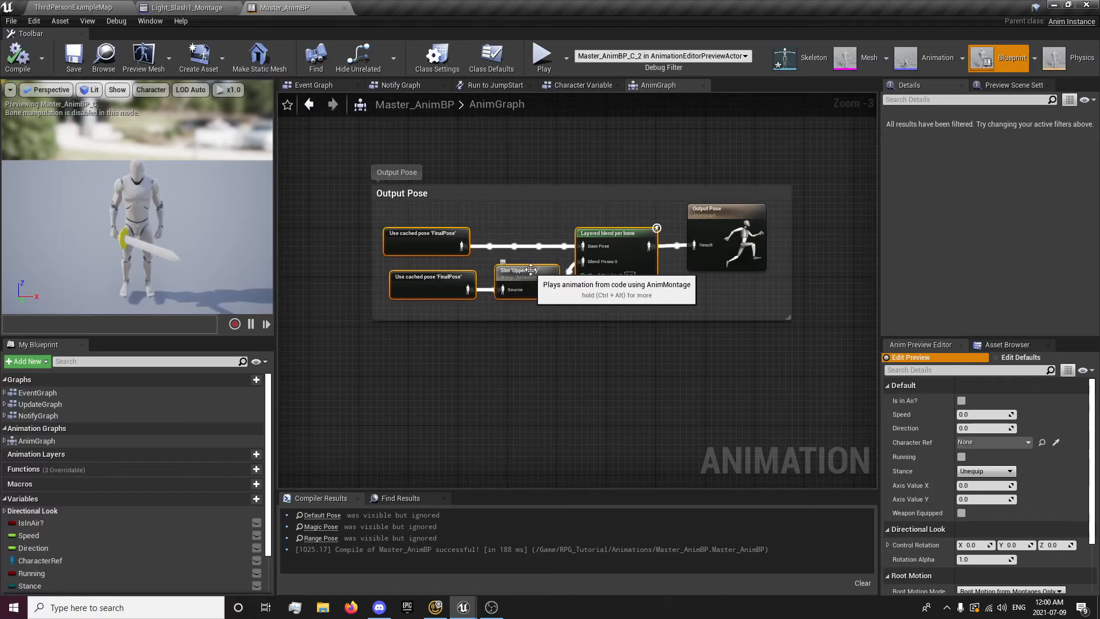